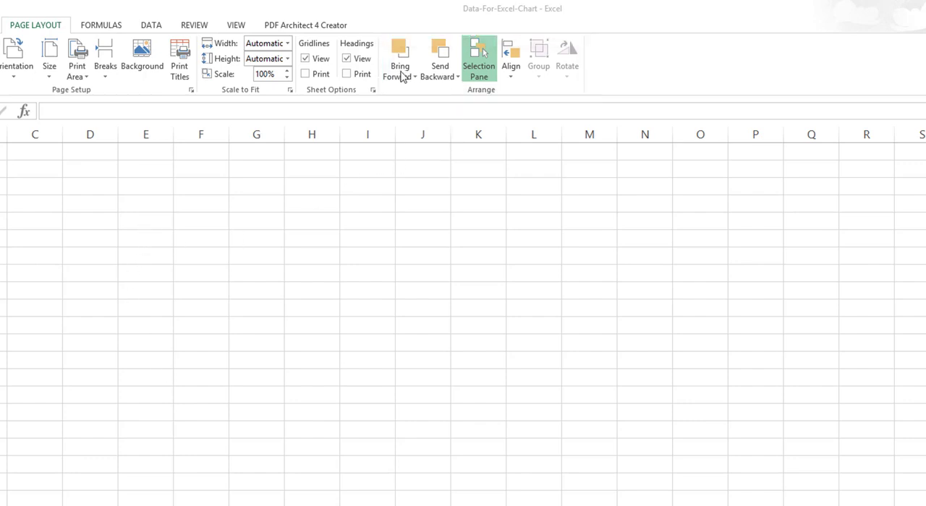
# Prepare the sheet area where the pictures will go.
pyautogui.click(457, 76)
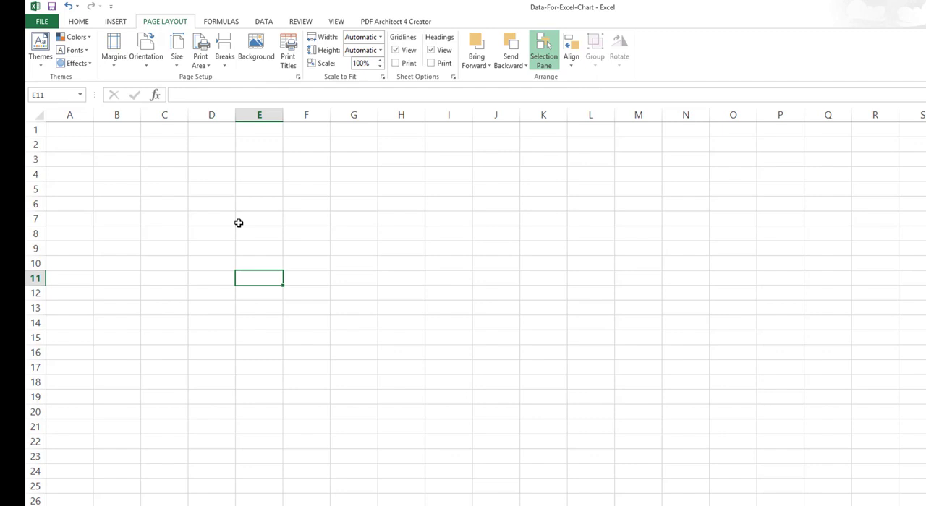
pyautogui.moveTo(239, 220)
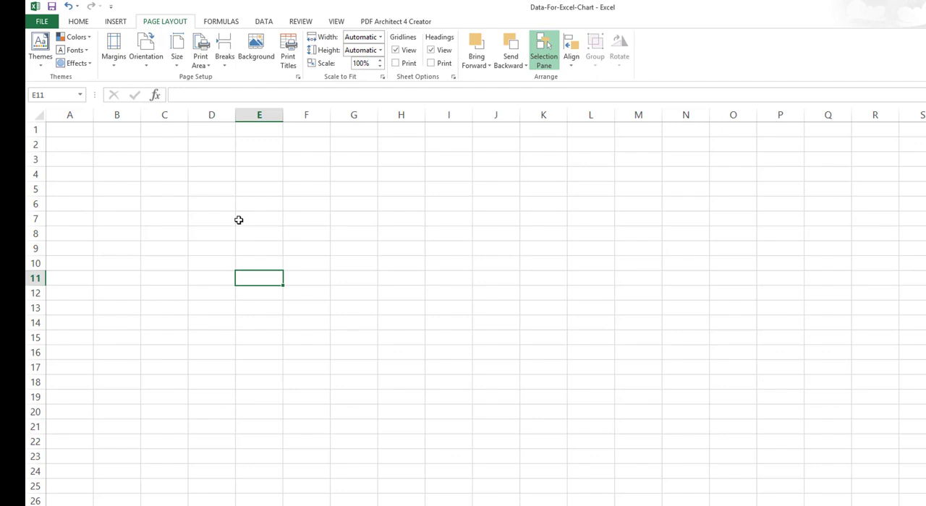
pyautogui.click(259, 219)
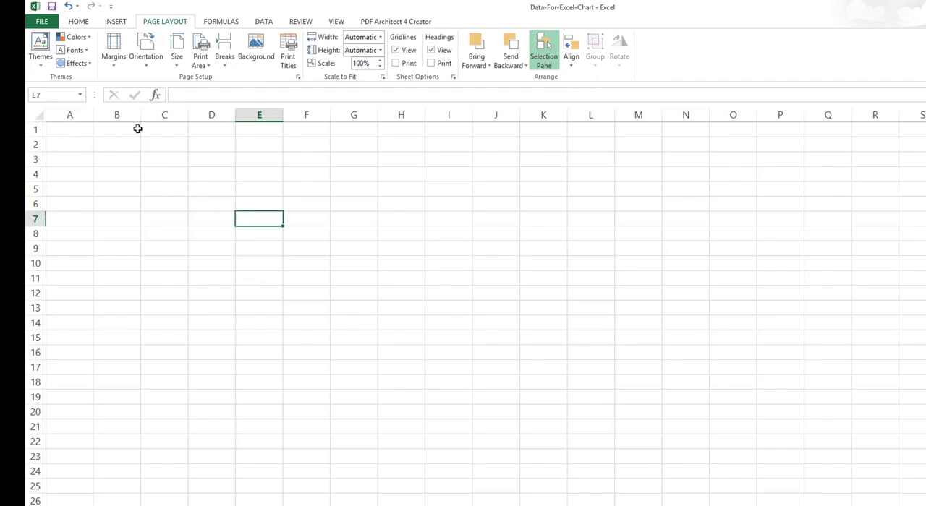
pyautogui.click(116, 129)
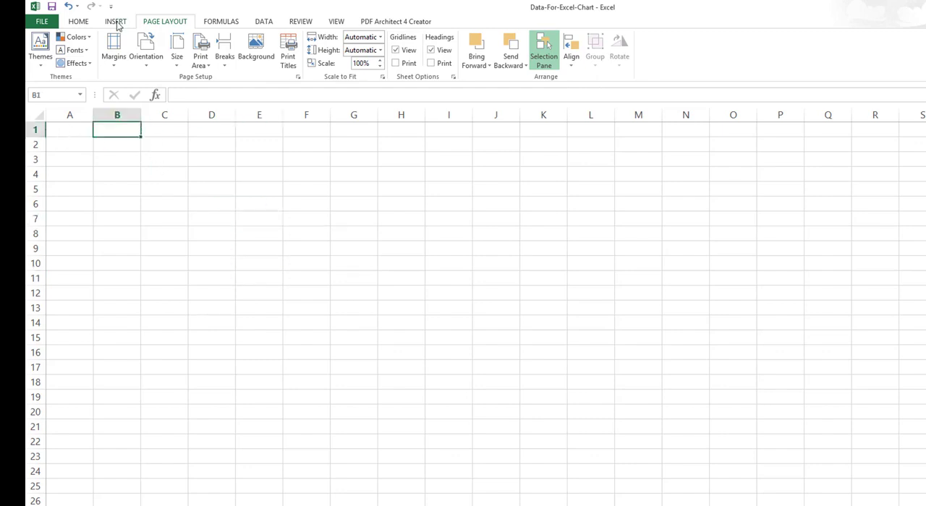
# Insert the honey-badger picture onto the sheet beside the Excel logo.
pyautogui.click(113, 20)
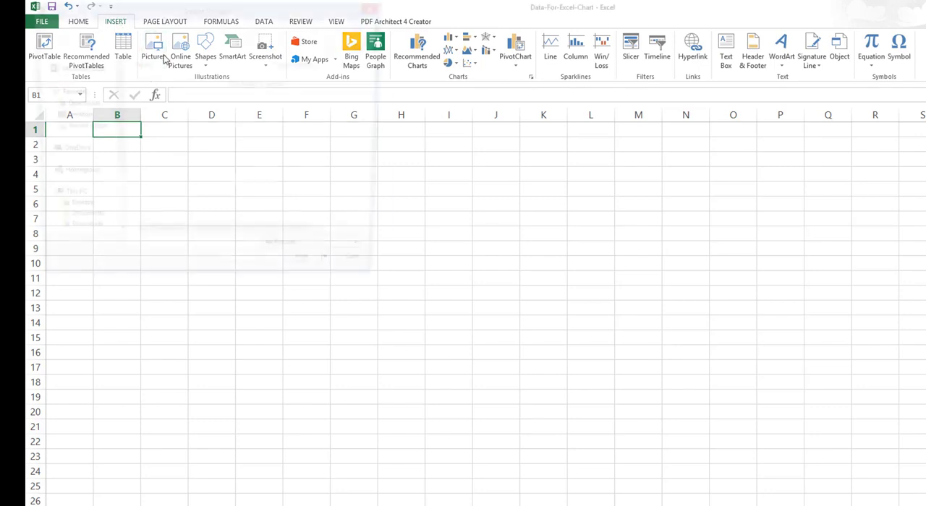
pyautogui.click(155, 42)
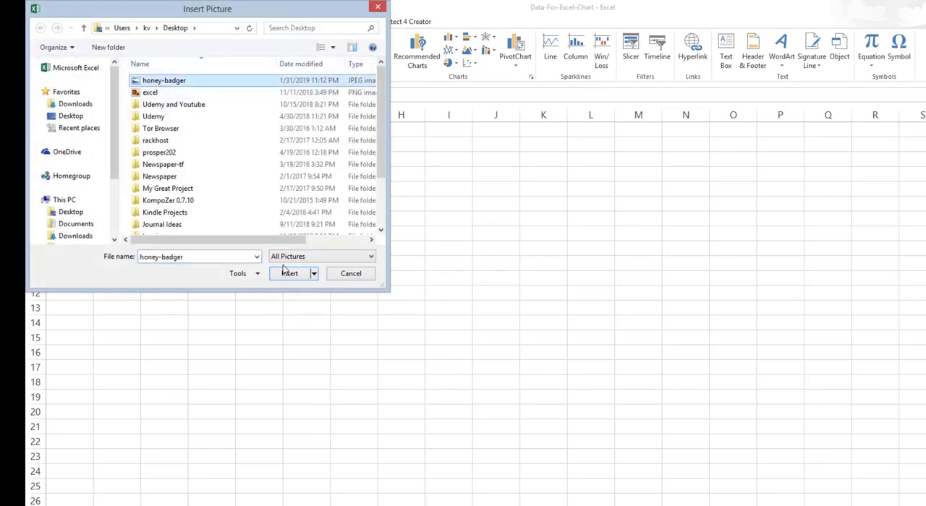
pyautogui.click(290, 273)
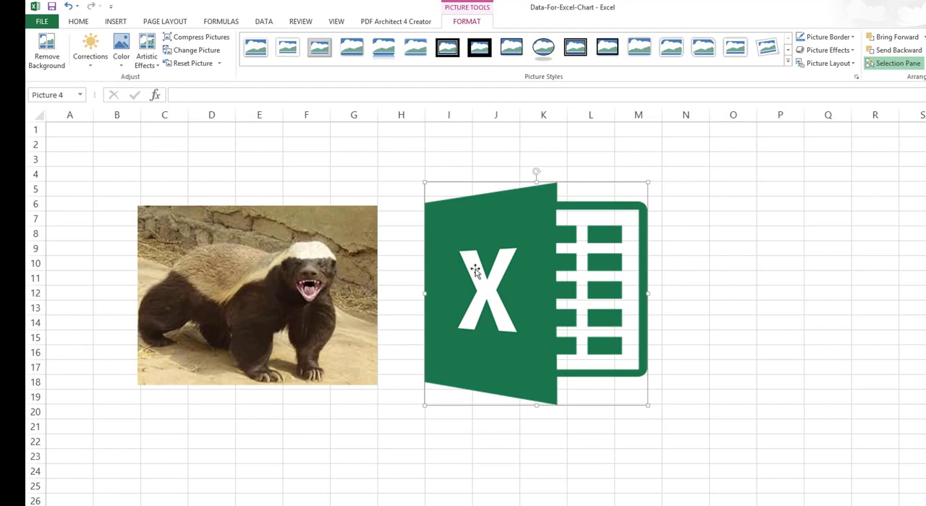
# Move the honey badger photo to the right, over the Excel logo.
pyautogui.click(238, 238)
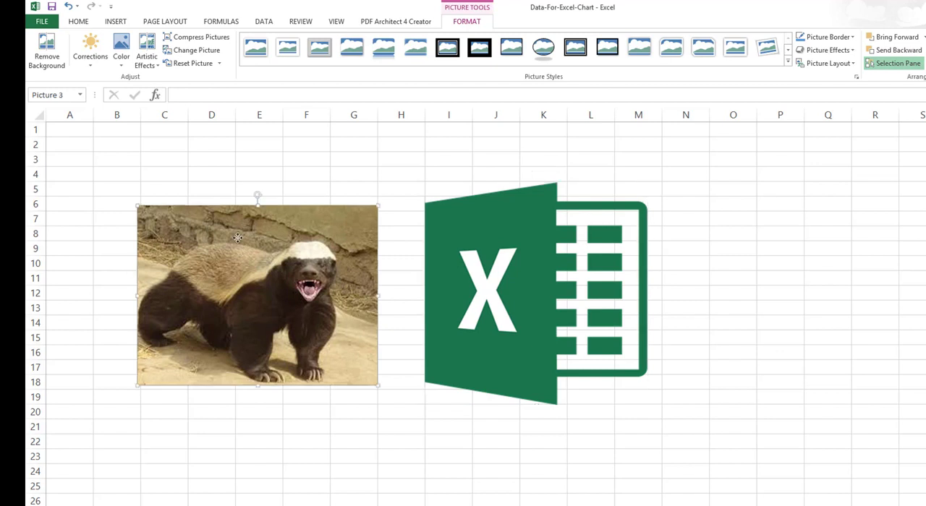
pyautogui.moveTo(257, 296); pyautogui.dragTo(544, 271)
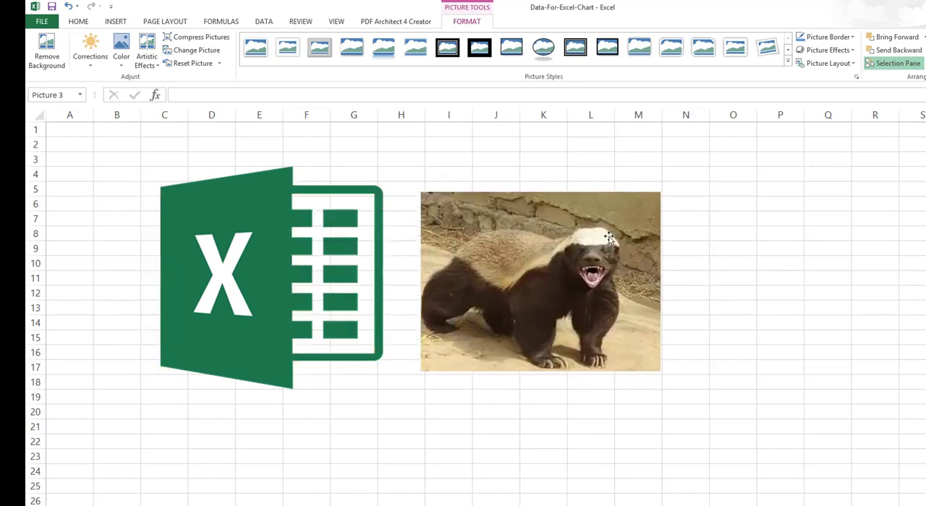
pyautogui.click(569, 264)
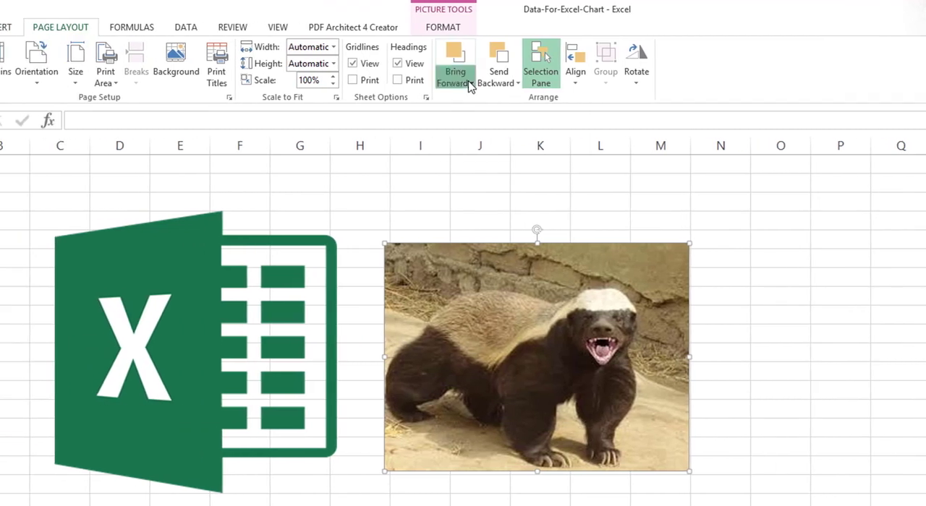
# Bring the honey badger photo to the front so it covers the logo.
pyautogui.click(473, 82)
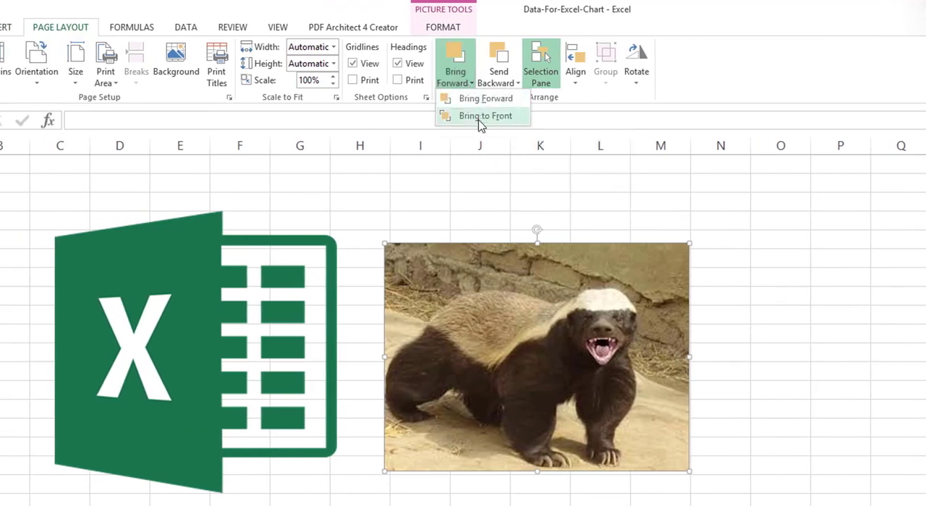
pyautogui.click(483, 115)
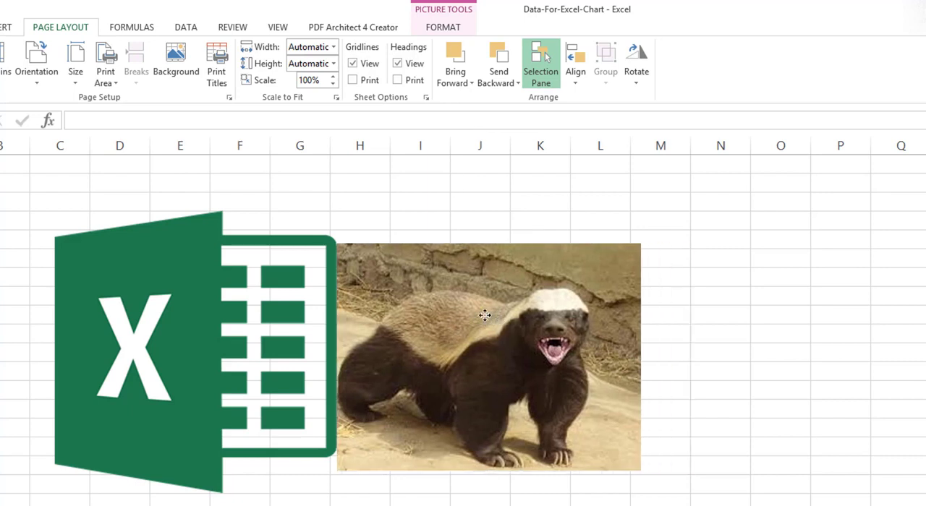
pyautogui.click(539, 62)
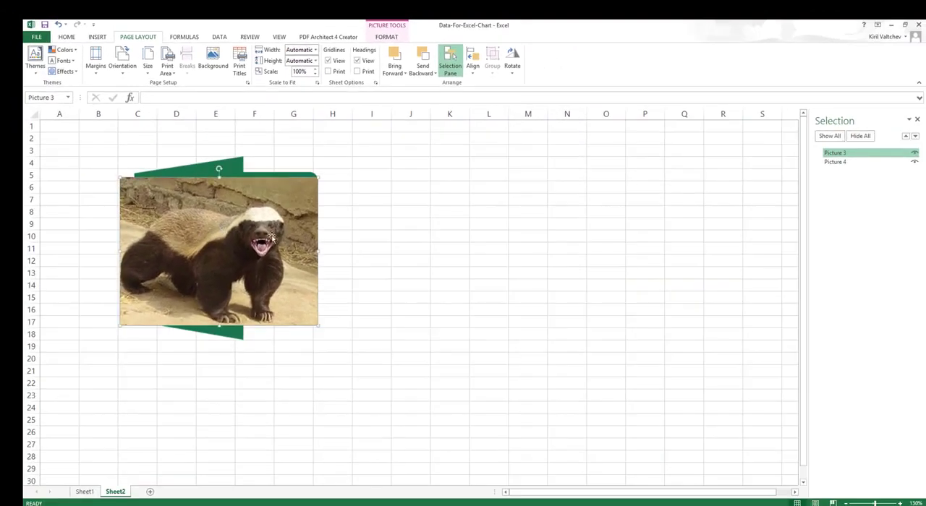
# Drag the photo clear of the logo, then move the logo up beside it.
pyautogui.moveTo(217, 250); pyautogui.dragTo(255, 223)
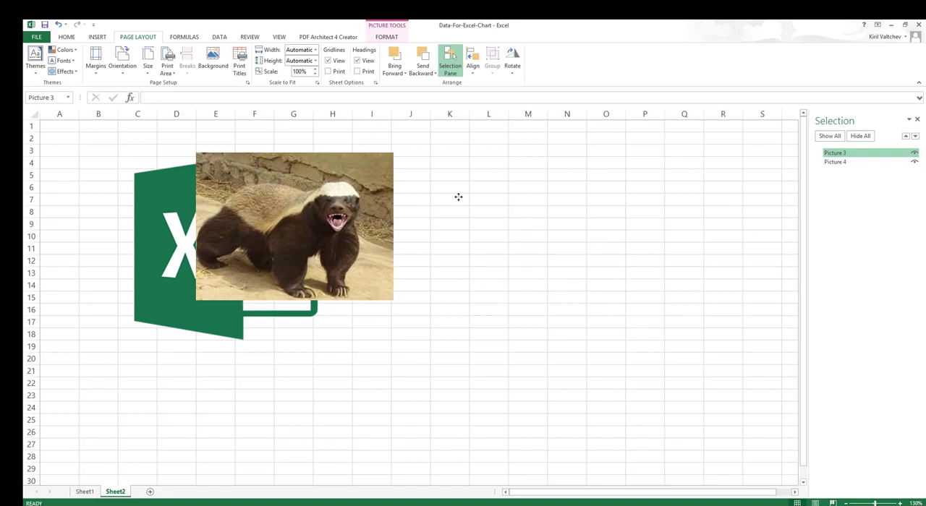
pyautogui.moveTo(294, 226); pyautogui.dragTo(466, 252)
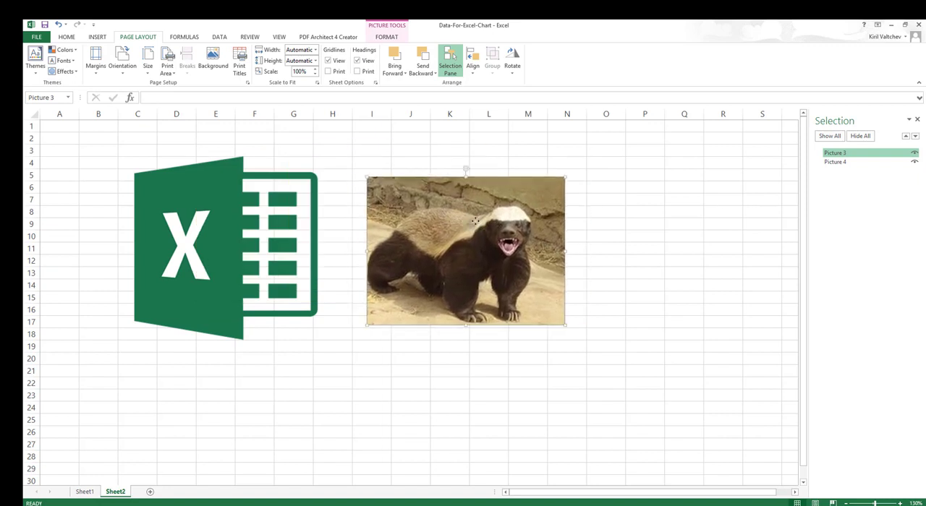
pyautogui.click(842, 162)
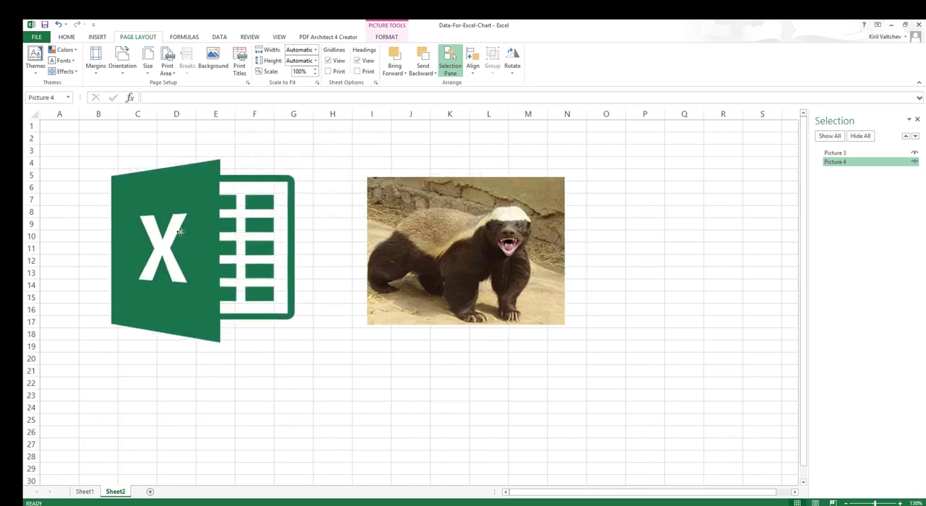
pyautogui.moveTo(179, 232); pyautogui.dragTo(224, 235)
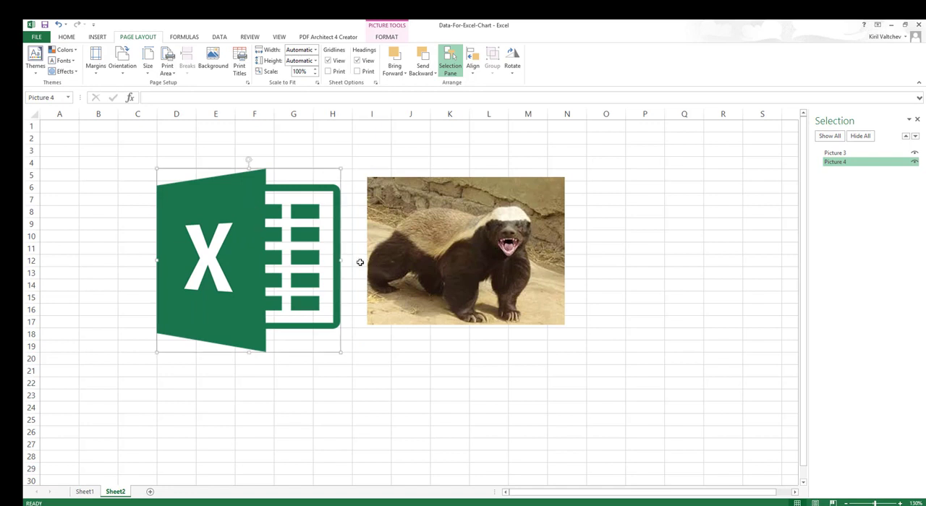
pyautogui.moveTo(367, 361)
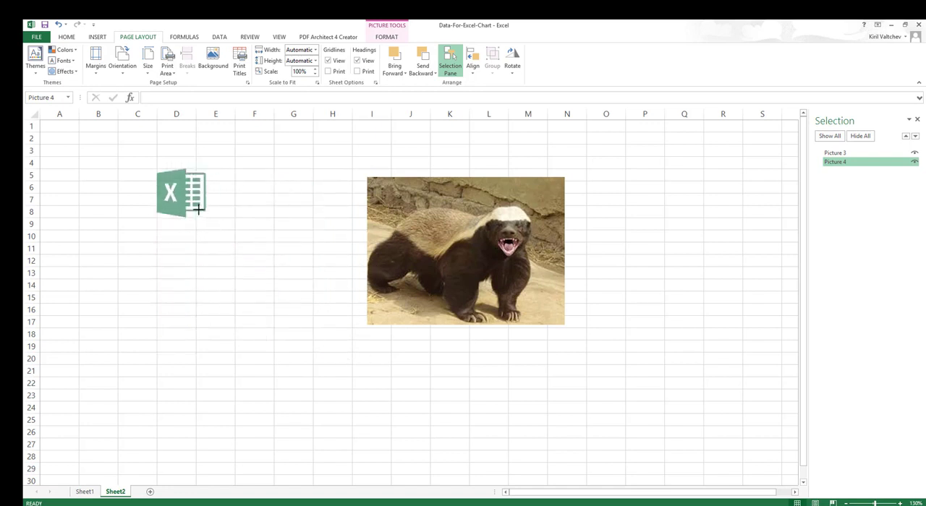
# Place the small logo on the photo and bring it in front.
pyautogui.moveTo(180, 192); pyautogui.dragTo(450, 160)
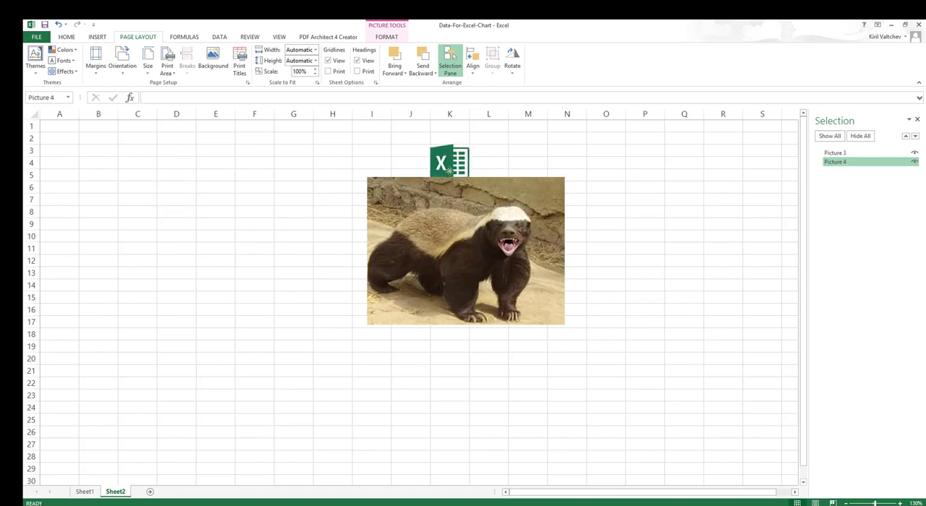
pyautogui.moveTo(449, 161); pyautogui.dragTo(273, 200)
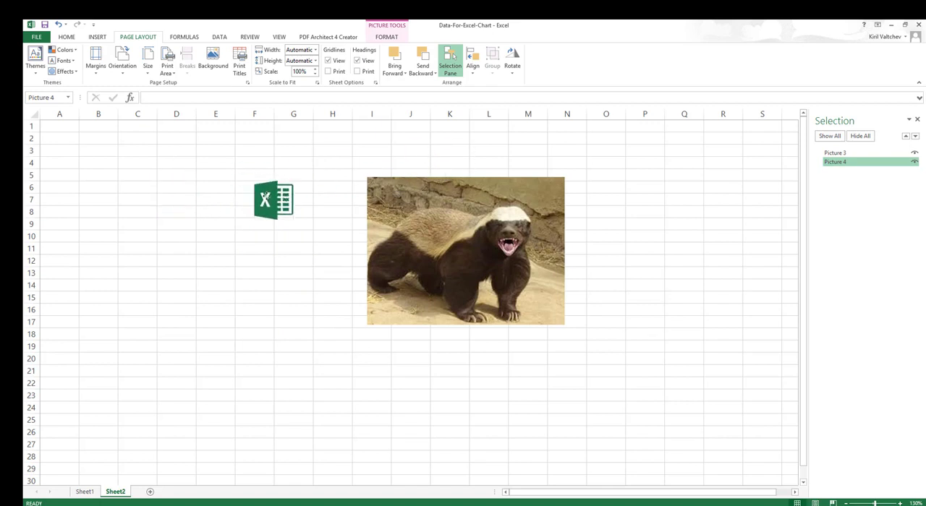
pyautogui.click(394, 60)
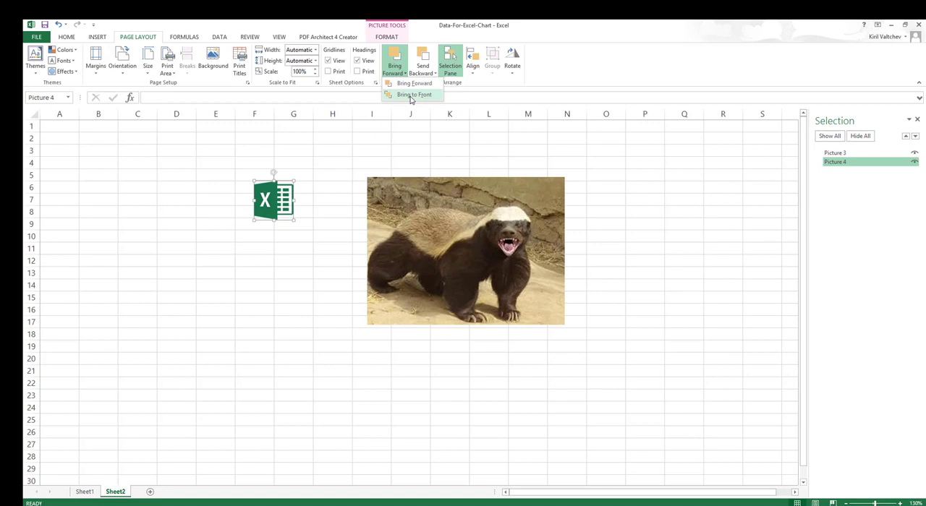
pyautogui.click(413, 95)
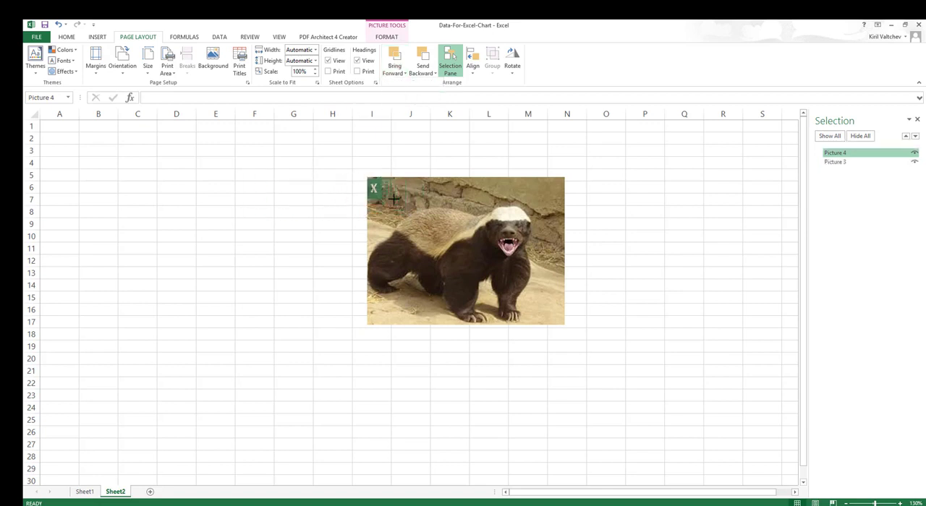
# Reposition the picture pair toward the top-left of Sheet2.
pyautogui.click(379, 194)
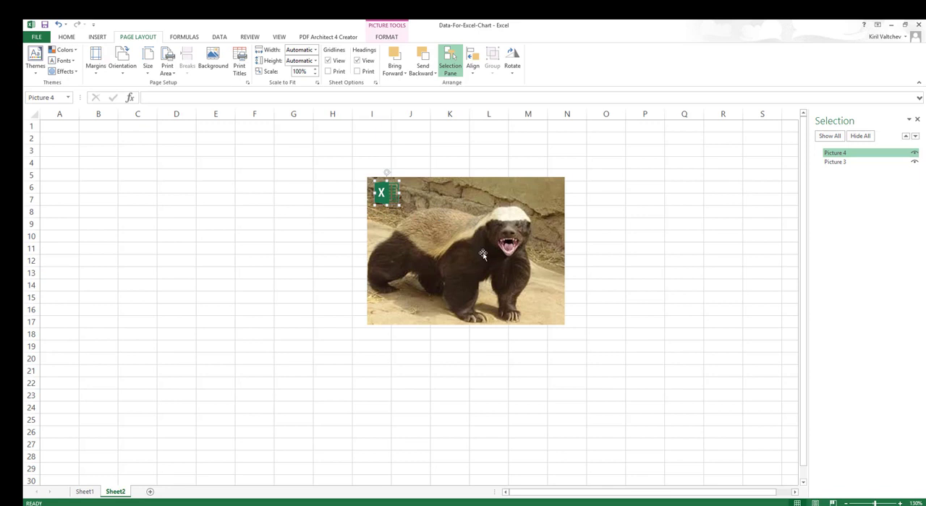
pyautogui.click(722, 249)
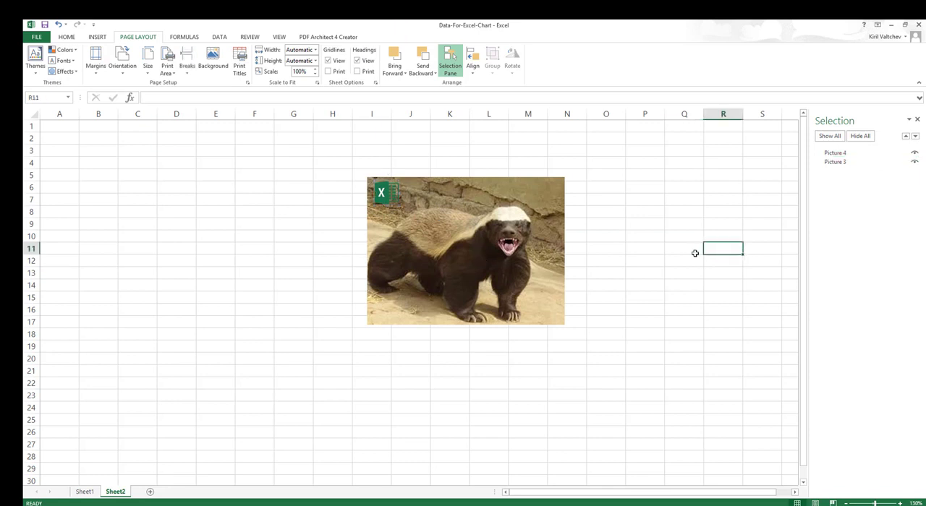
pyautogui.moveTo(711, 260)
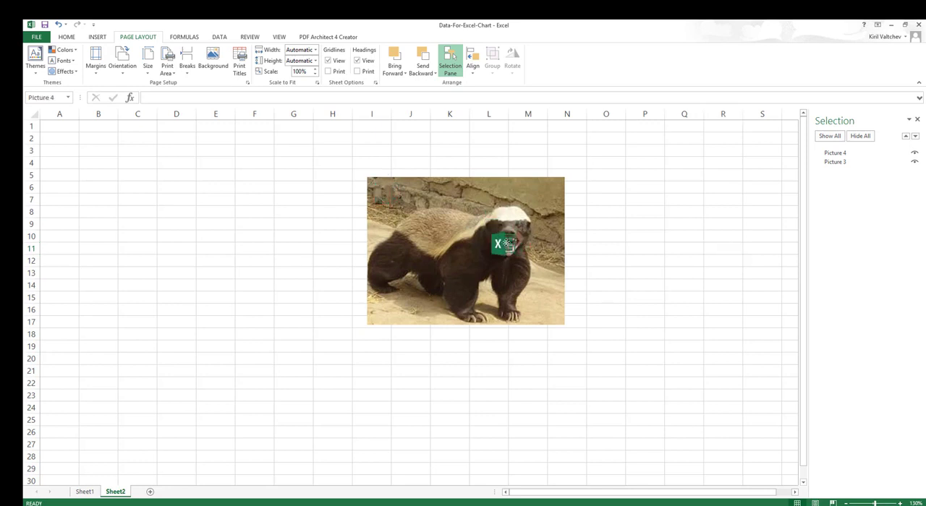
pyautogui.click(834, 152)
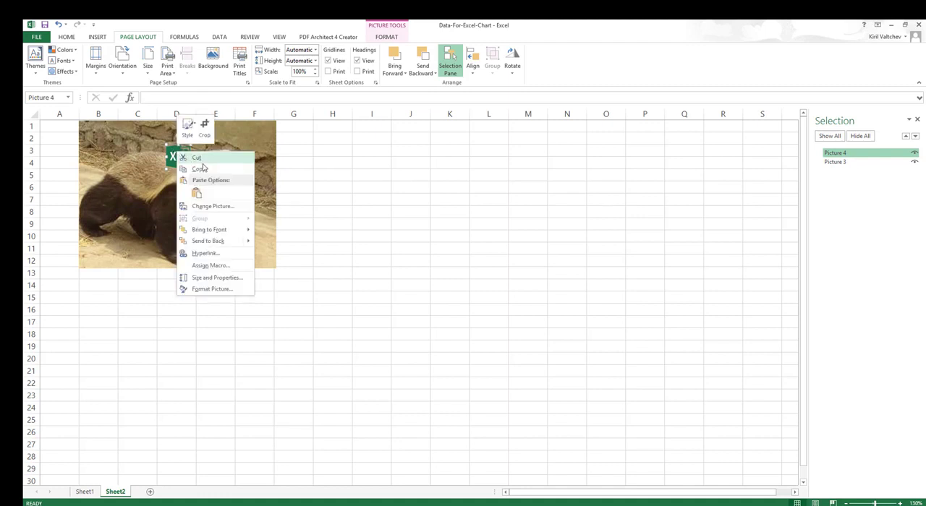
# Copy the Excel logo and paste it onto the chart on Sheet1.
pyautogui.click(84, 492)
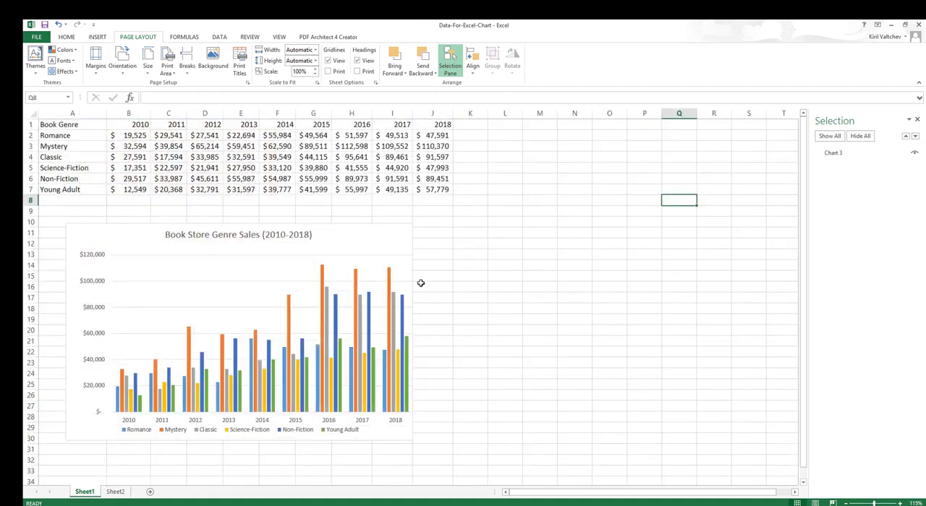
pyautogui.rightClick(470, 211)
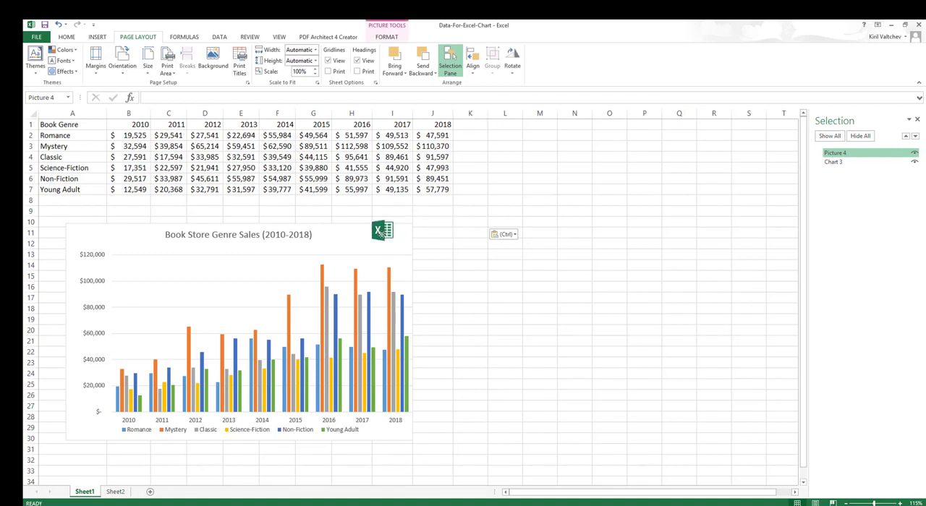
pyautogui.click(504, 299)
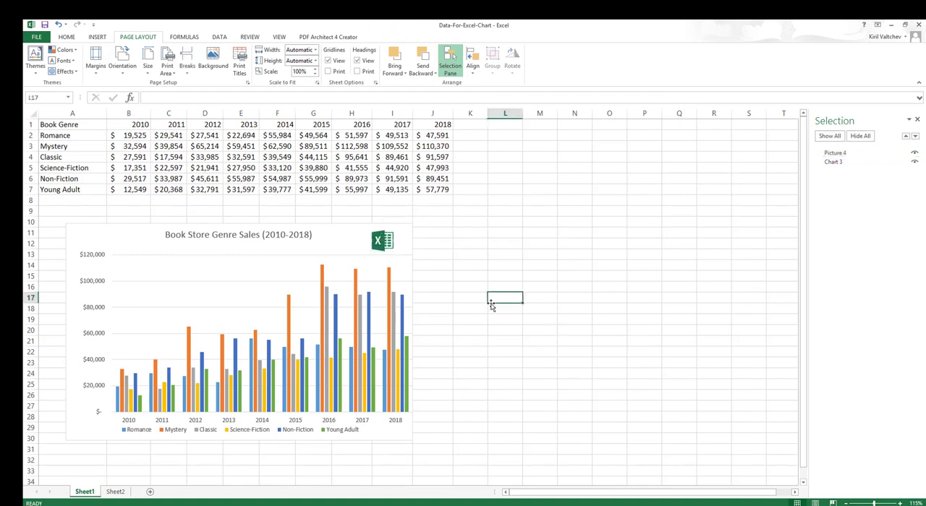
# Select the pasted logo and delete it again, leaving Sheet1's table and bar chart.
pyautogui.click(381, 240)
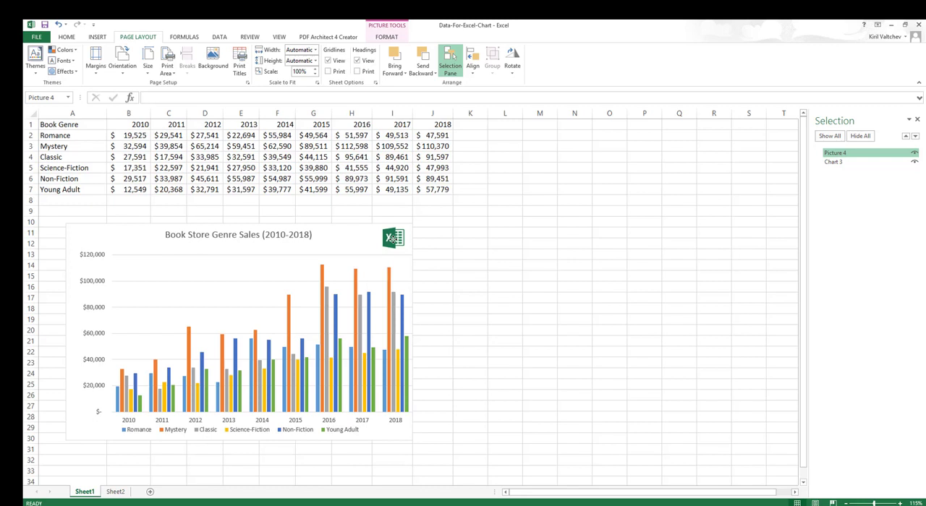
pyautogui.click(504, 266)
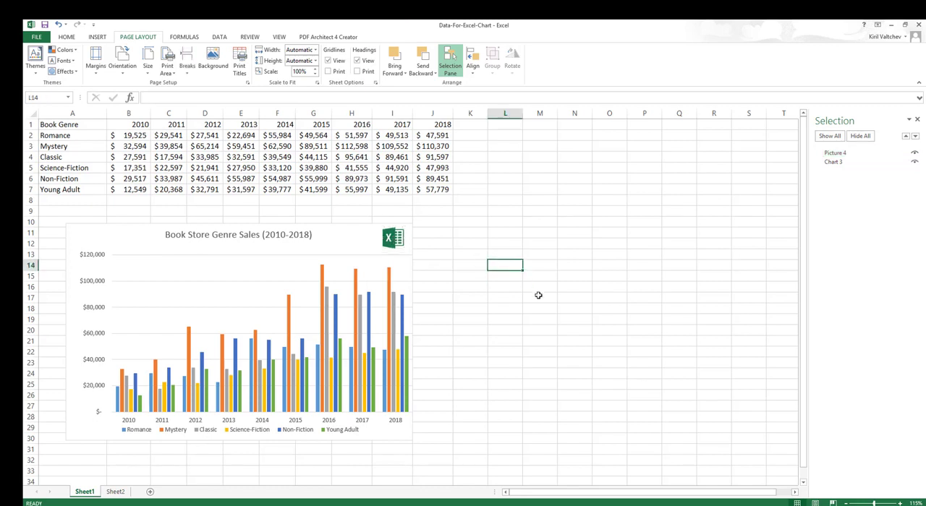
pyautogui.click(392, 238)
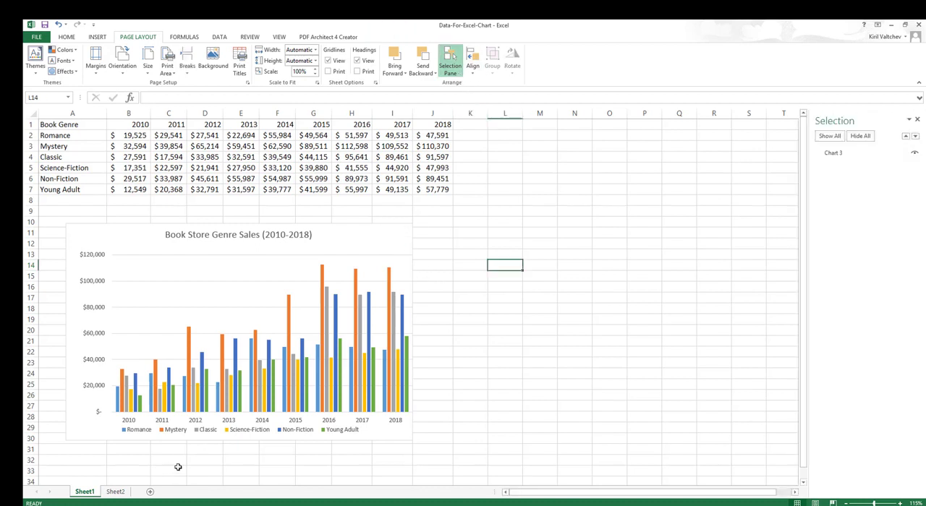
pyautogui.click(117, 491)
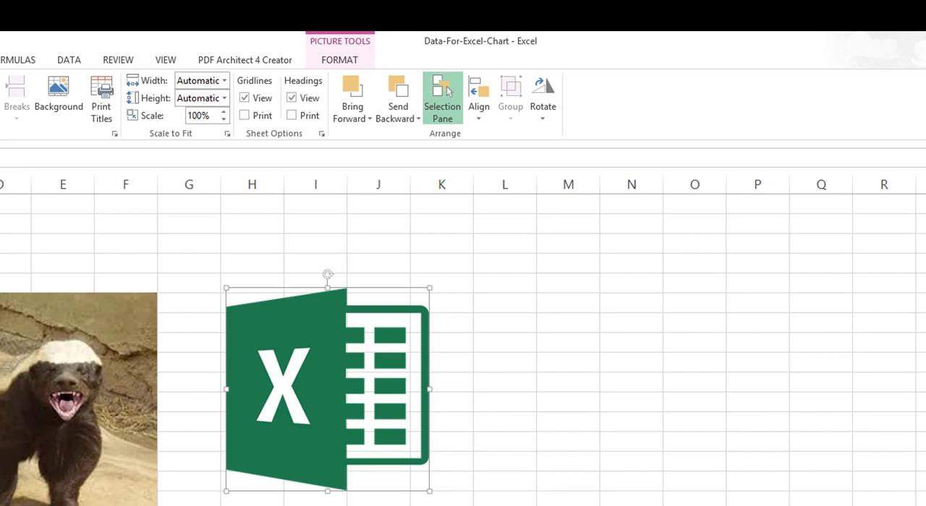
# Reshow the Excel logo and honey badger pictures via the Selection Pane eye icons.
pyautogui.click(442, 98)
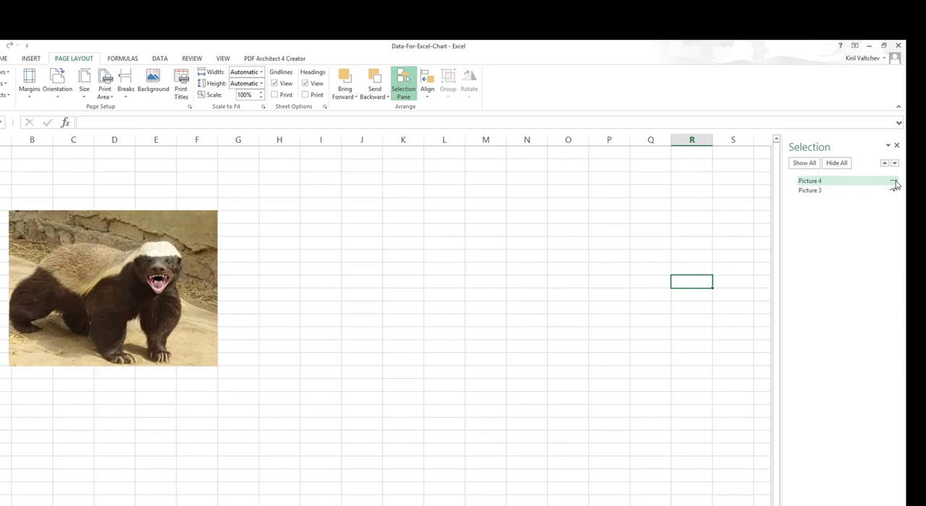
pyautogui.click(894, 181)
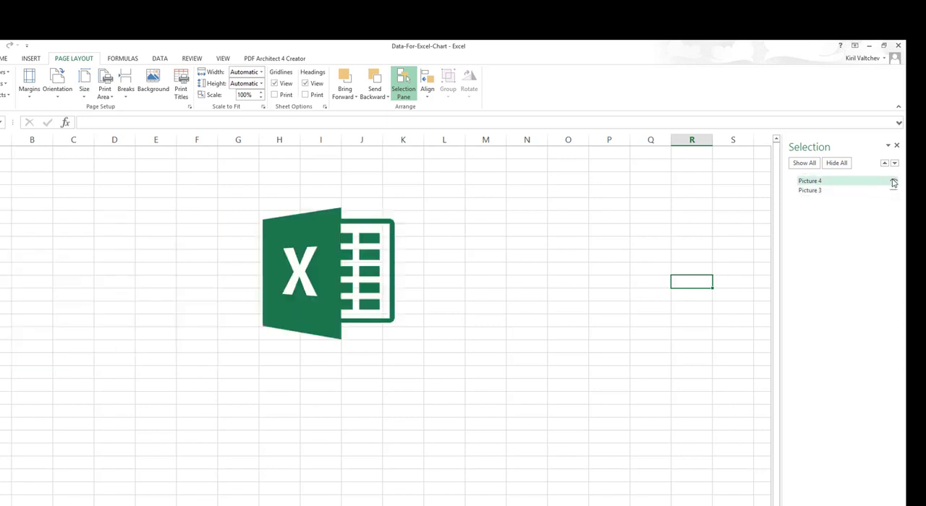
pyautogui.click(893, 180)
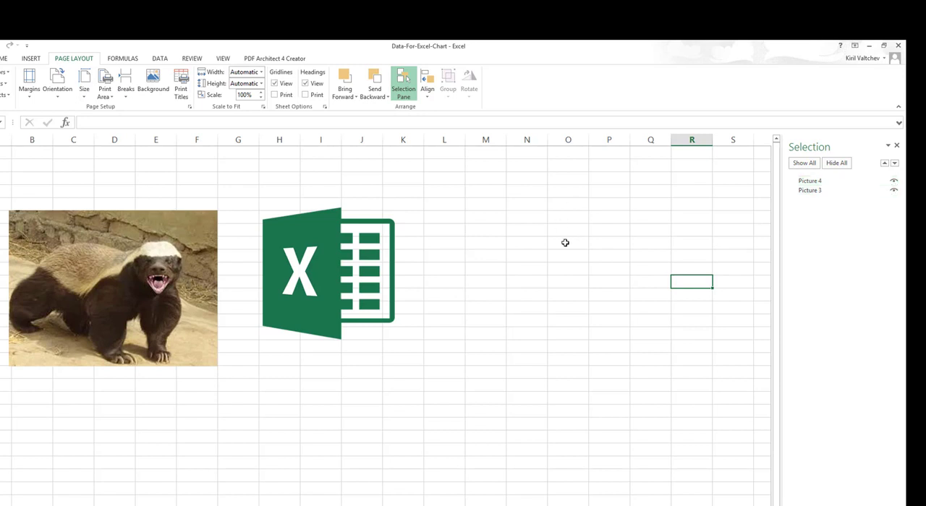
pyautogui.moveTo(665, 192)
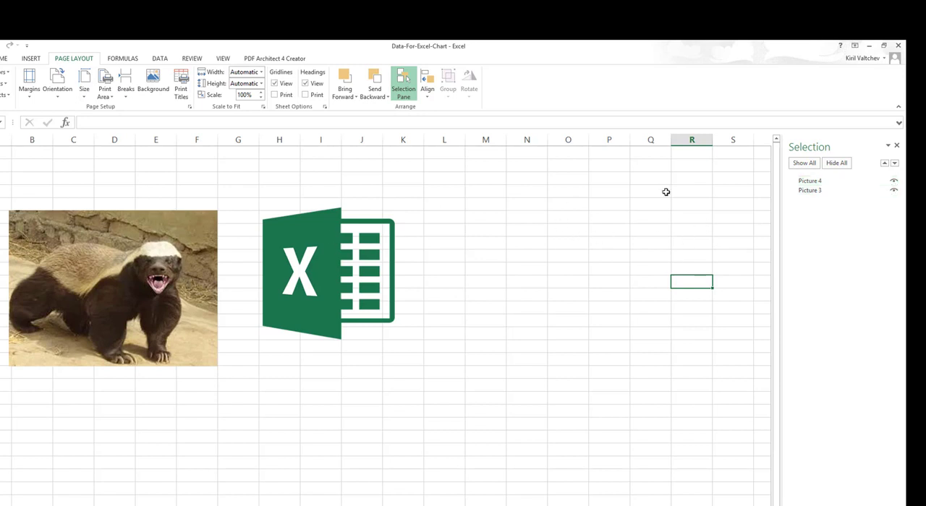
pyautogui.moveTo(473, 191)
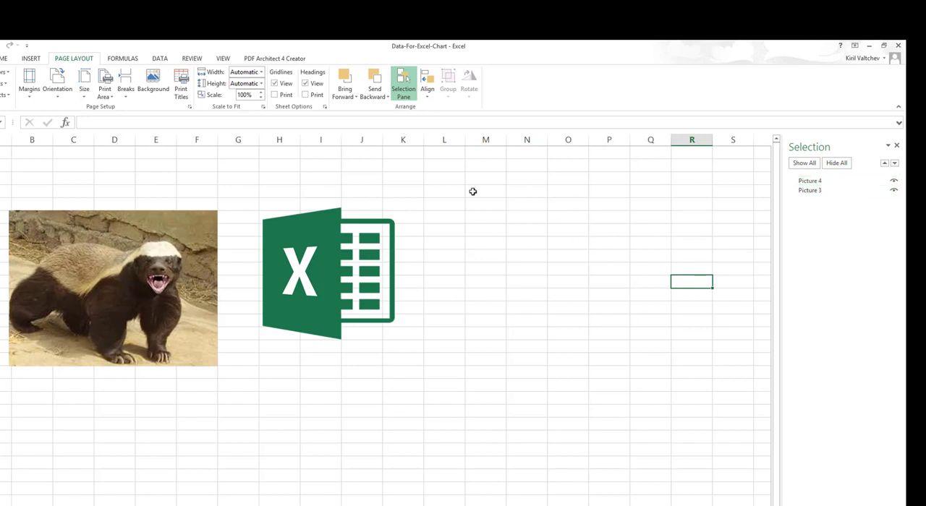
pyautogui.click(431, 81)
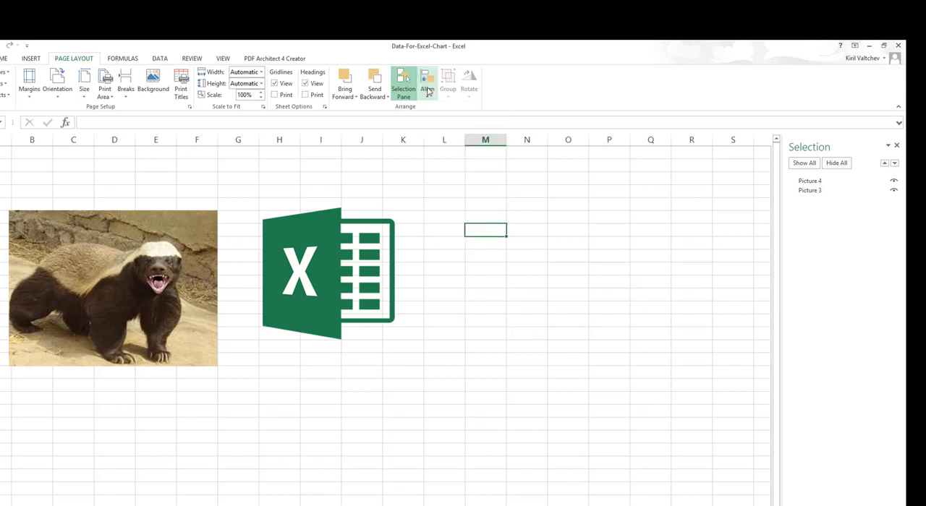
pyautogui.click(103, 302)
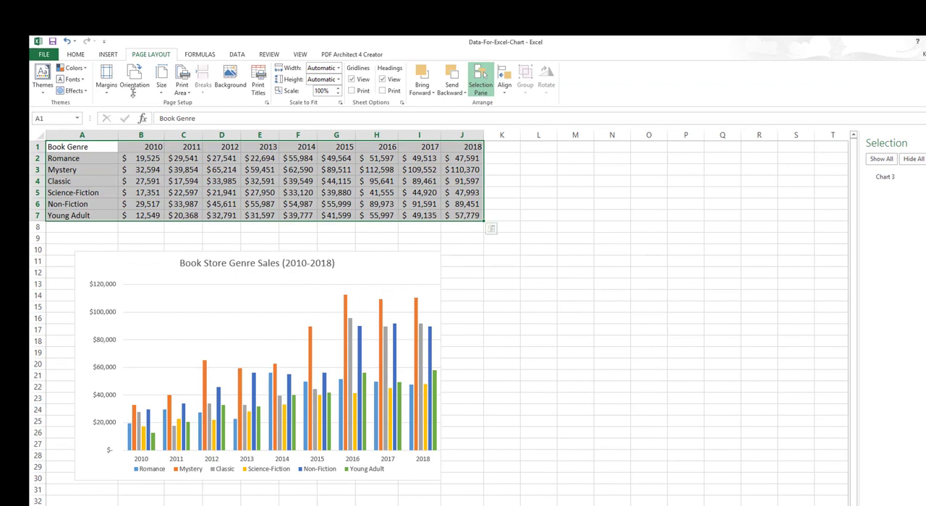
# Insert a 2-D line chart with markers and drag it beside the bar chart.
pyautogui.click(108, 53)
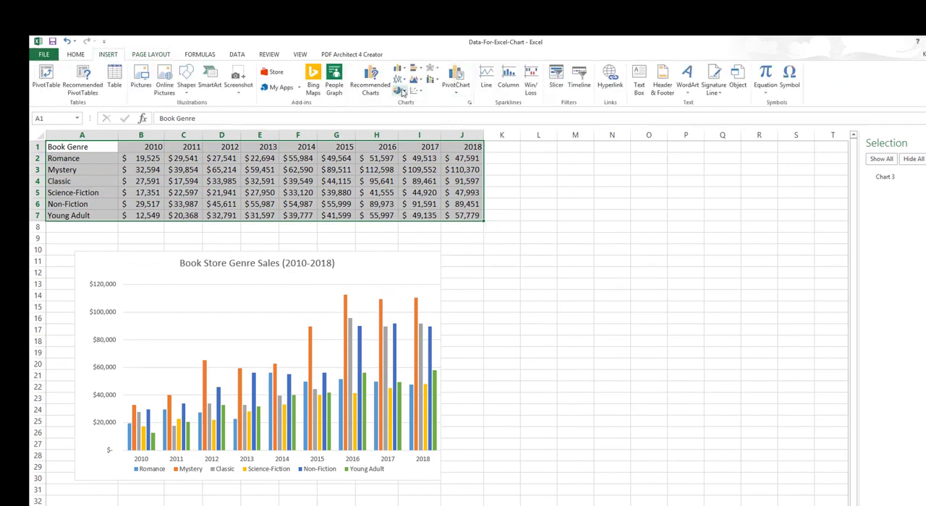
pyautogui.click(414, 90)
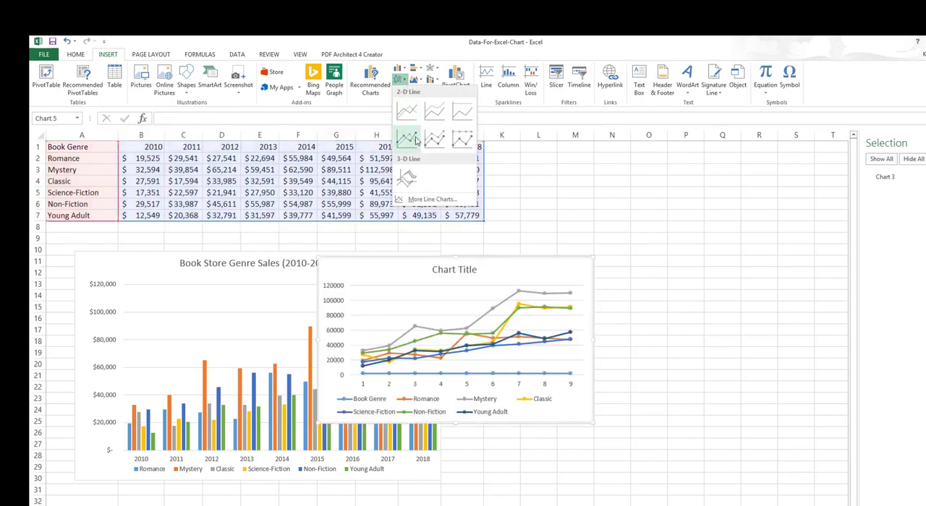
pyautogui.click(408, 139)
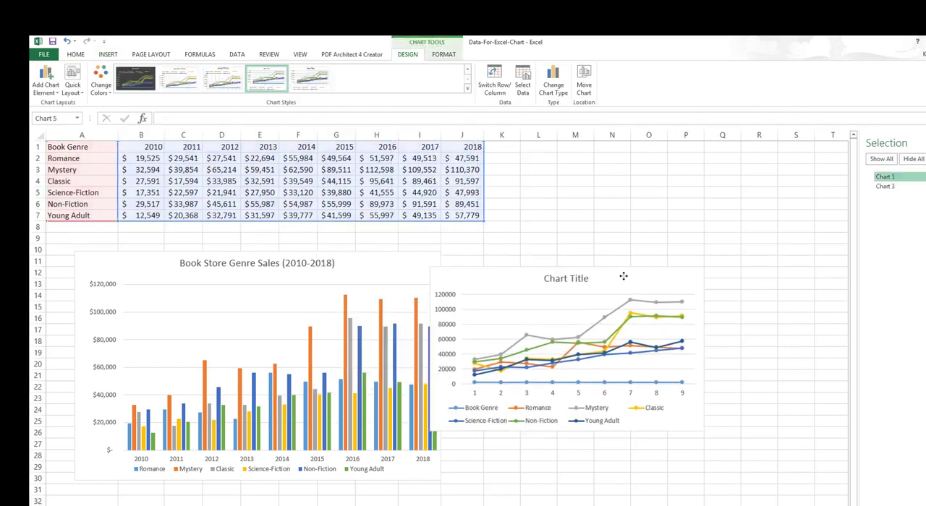
pyautogui.moveTo(623, 277); pyautogui.dragTo(637, 295)
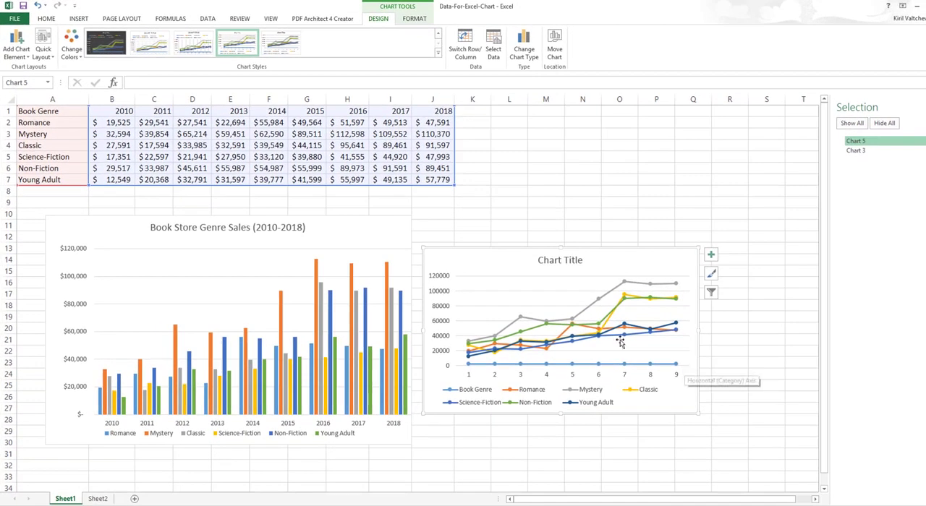
pyautogui.moveTo(553, 270)
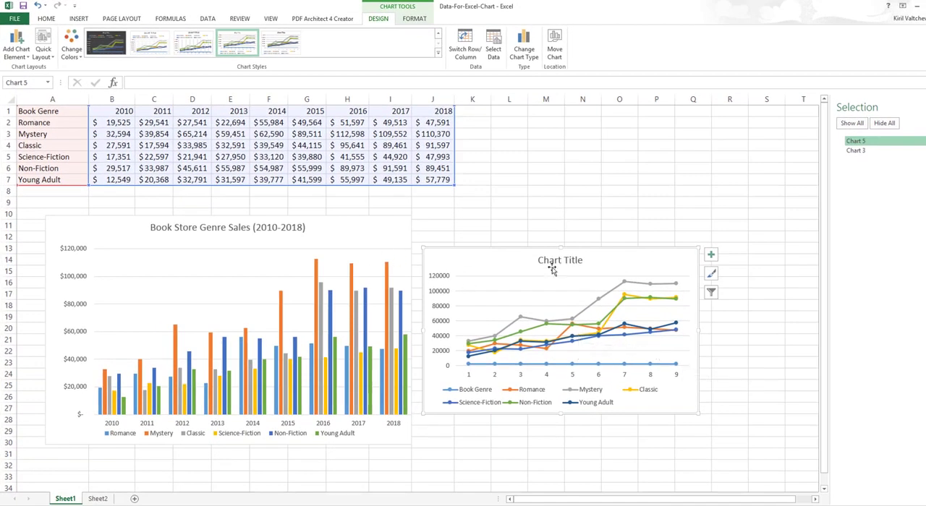
pyautogui.moveTo(517, 270)
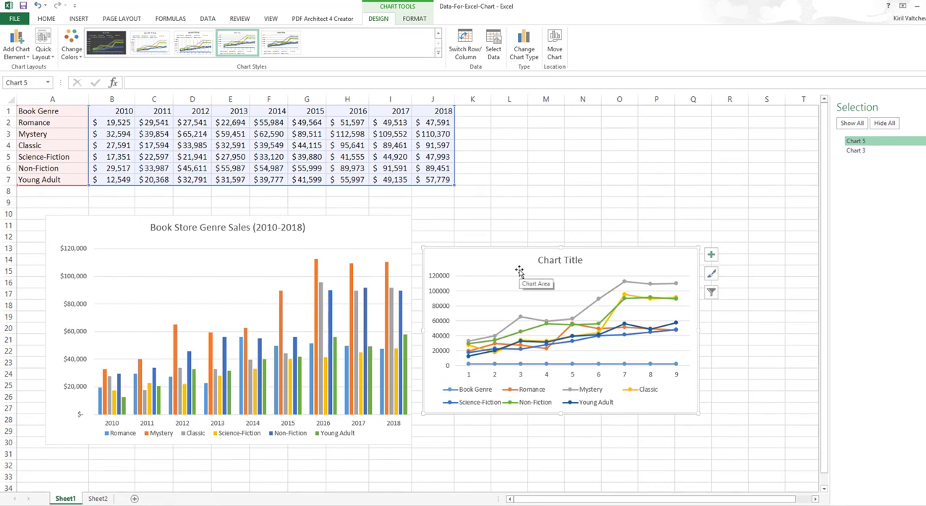
pyautogui.moveTo(517, 264)
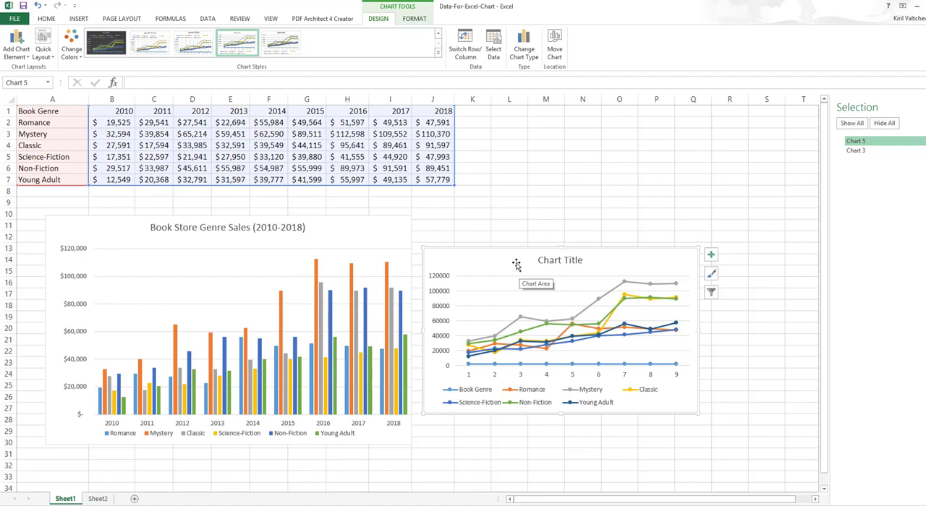
pyautogui.moveTo(517, 258)
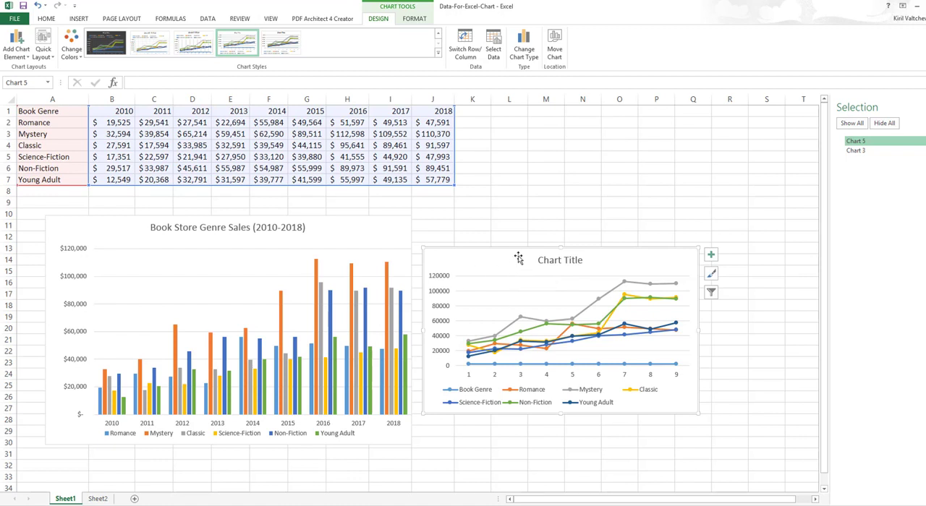
pyautogui.moveTo(367, 286)
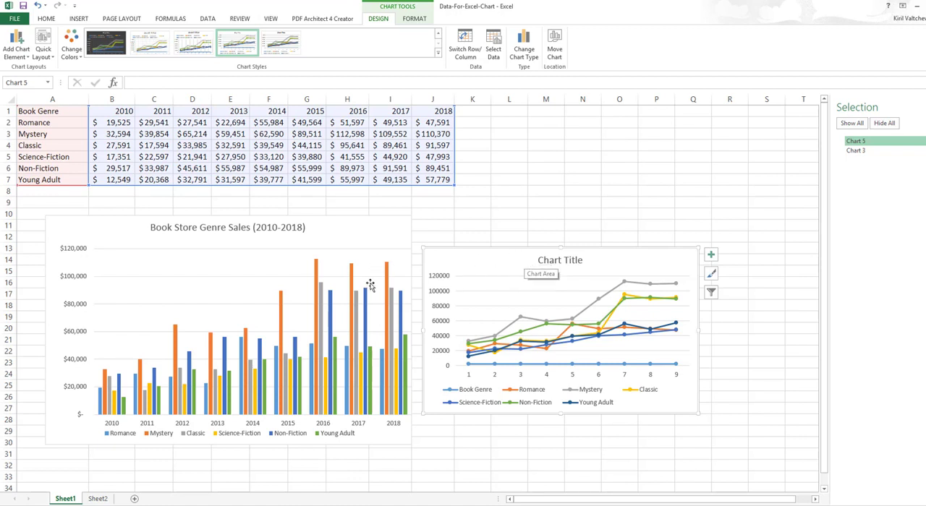
pyautogui.moveTo(432, 268)
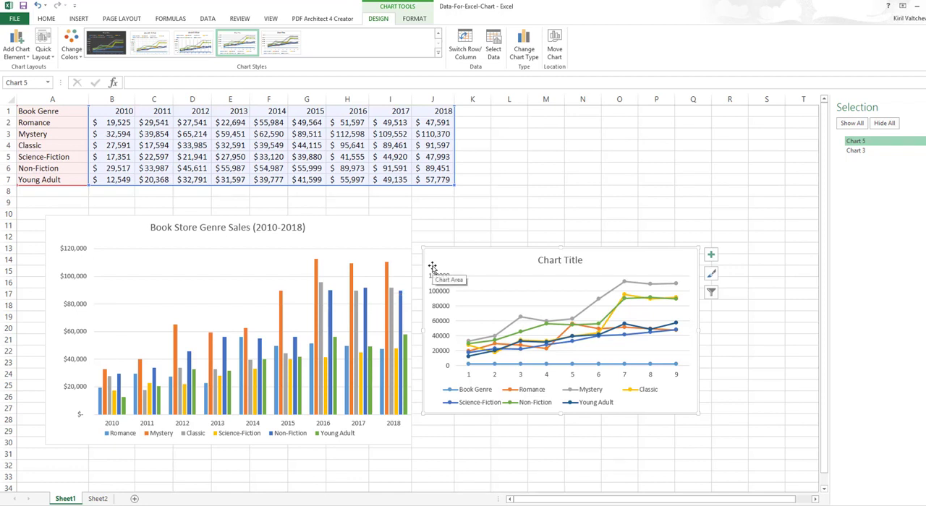
pyautogui.moveTo(469, 284)
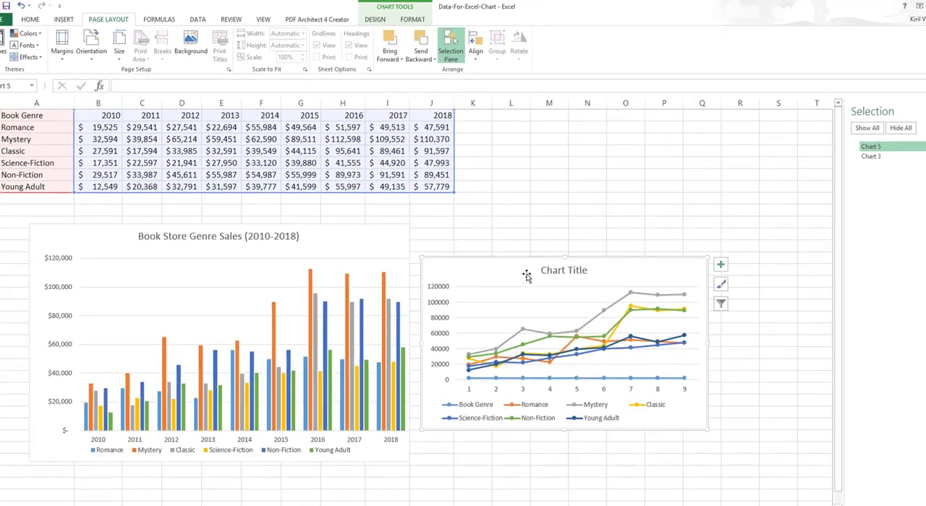
# Toggle Snap to Grid in Align, then select both charts together.
pyautogui.click(476, 44)
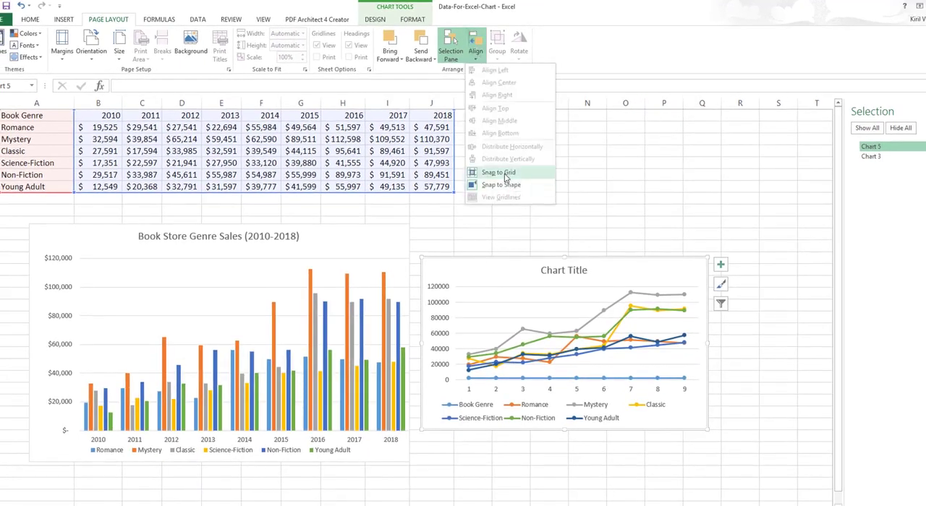
pyautogui.click(496, 172)
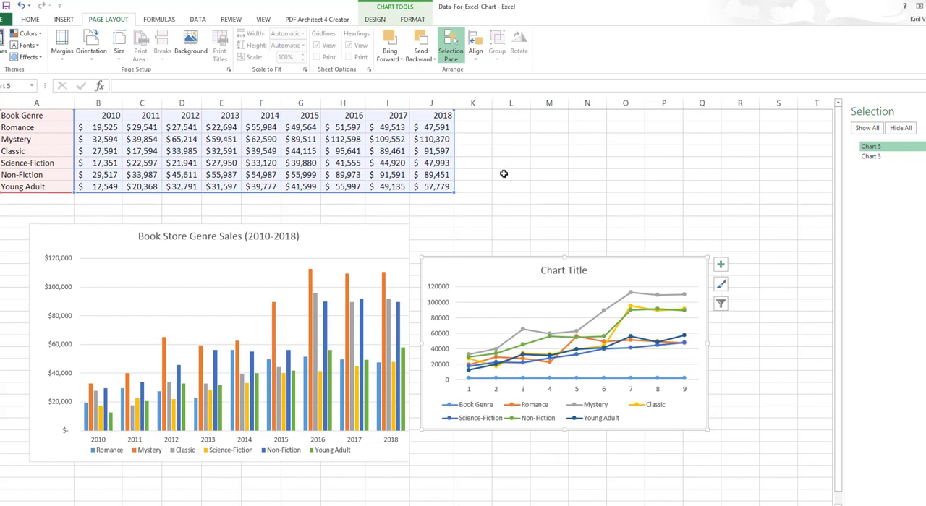
pyautogui.click(476, 40)
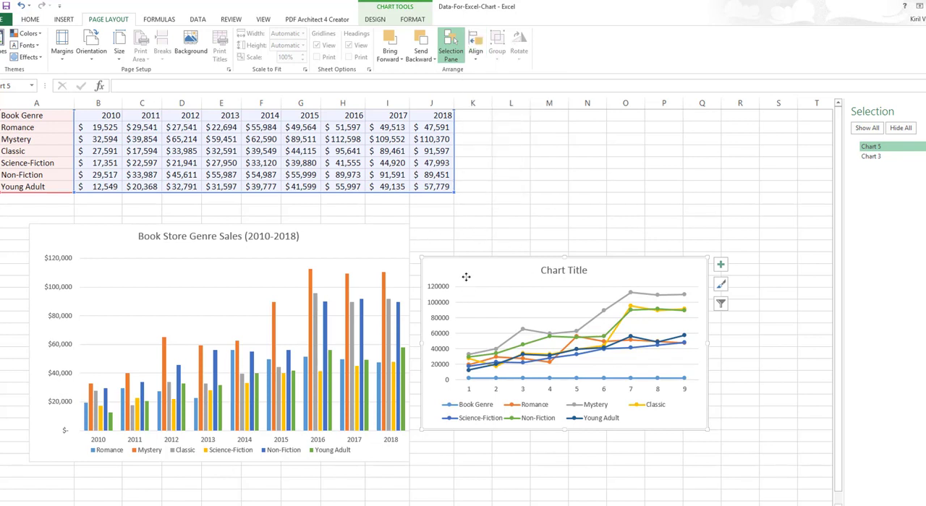
pyautogui.moveTo(508, 273)
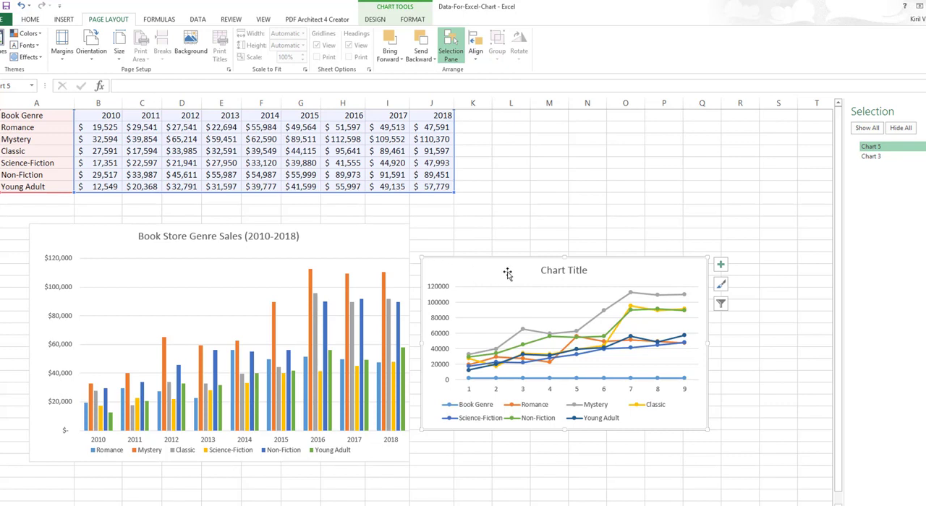
pyautogui.click(719, 264)
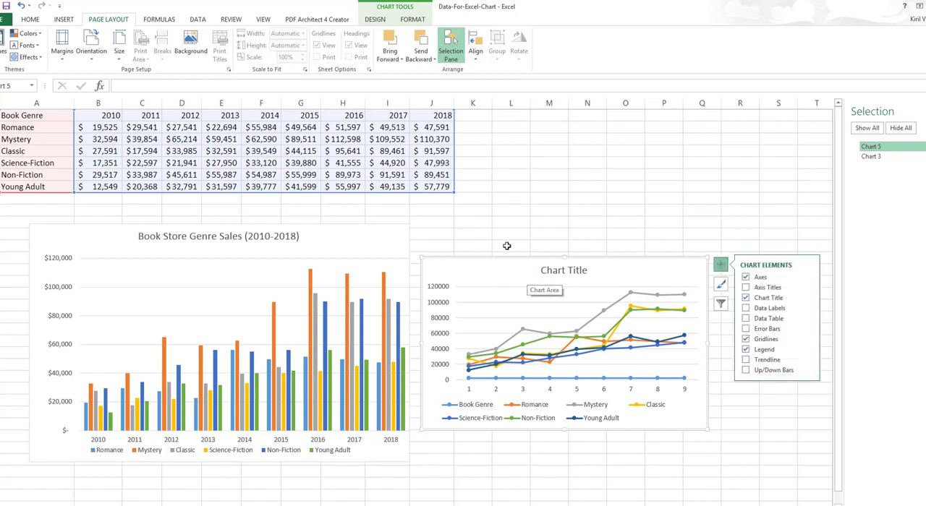
pyautogui.moveTo(527, 259)
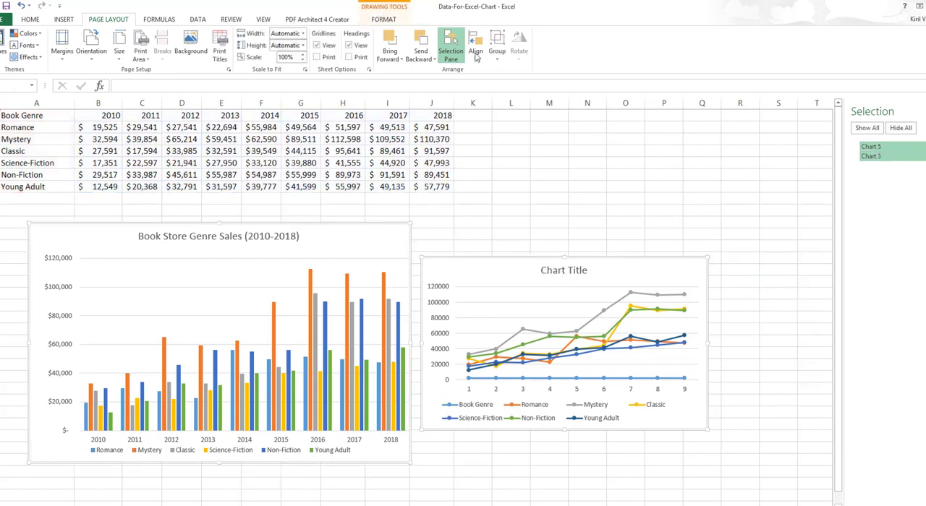
pyautogui.click(476, 42)
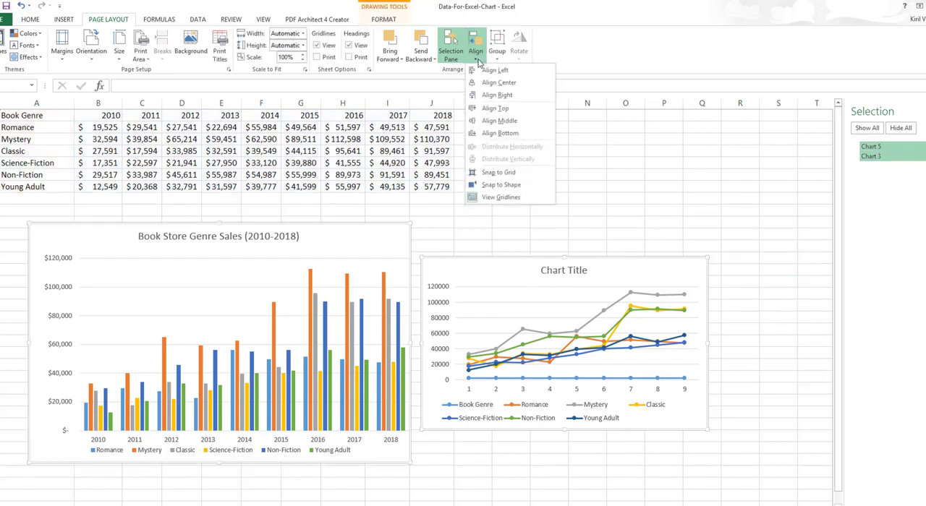
pyautogui.moveTo(499, 108)
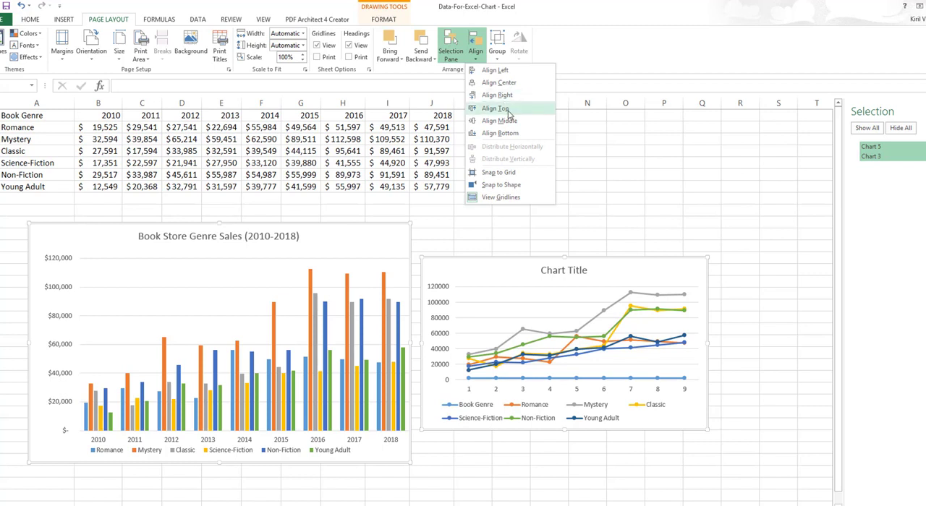
pyautogui.click(499, 107)
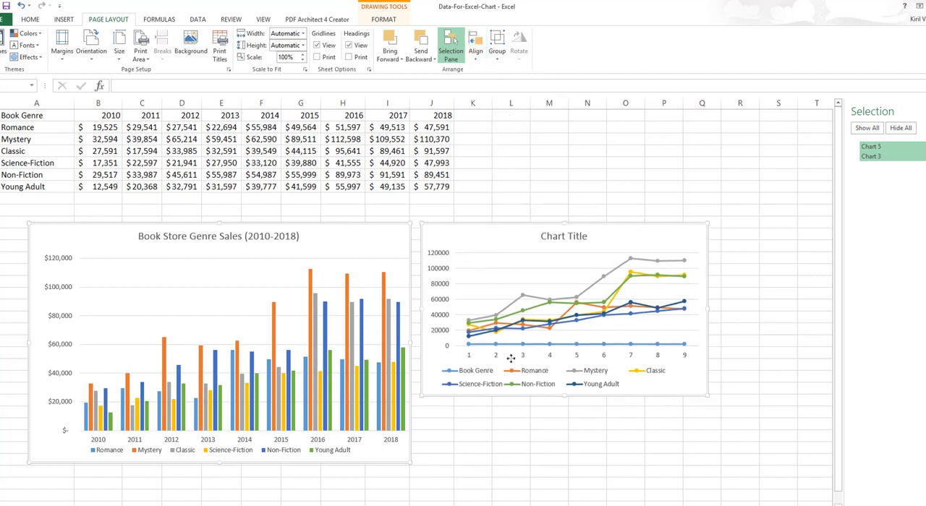
pyautogui.moveTo(472, 124)
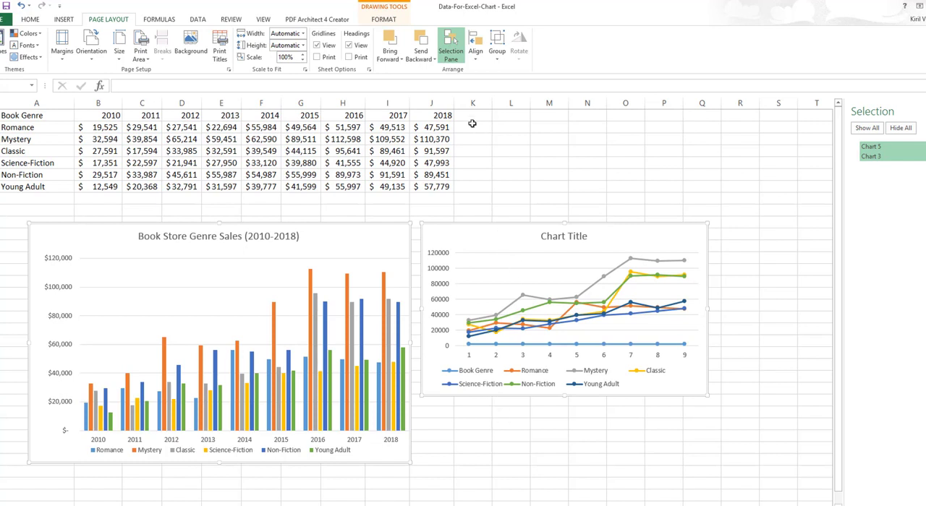
pyautogui.moveTo(488, 70)
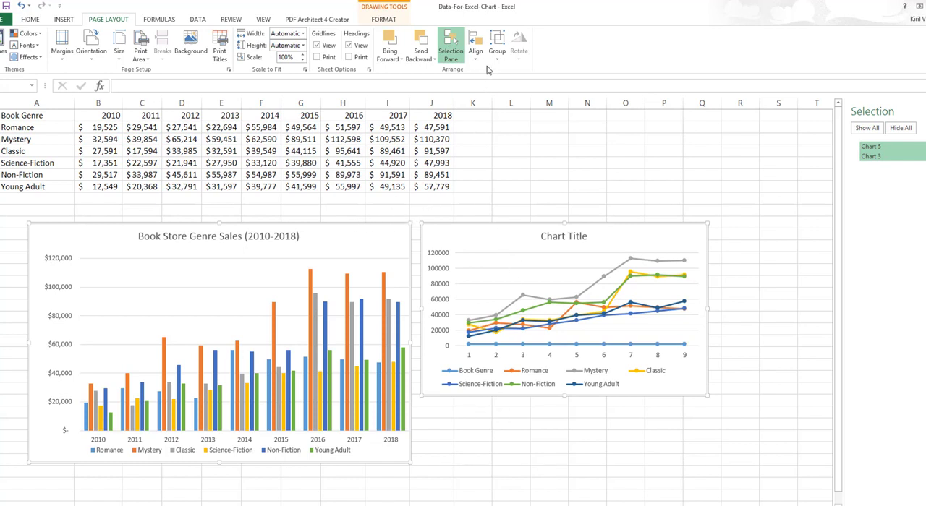
pyautogui.click(480, 44)
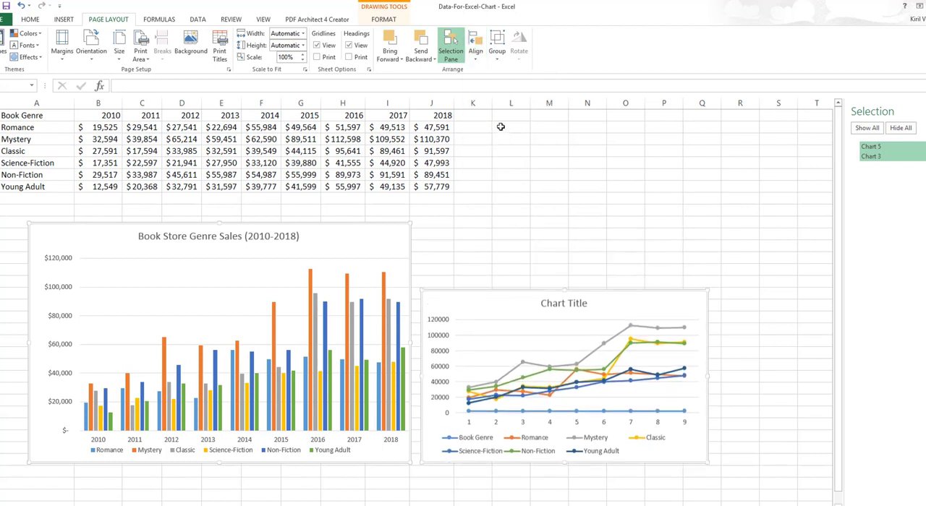
pyautogui.click(482, 44)
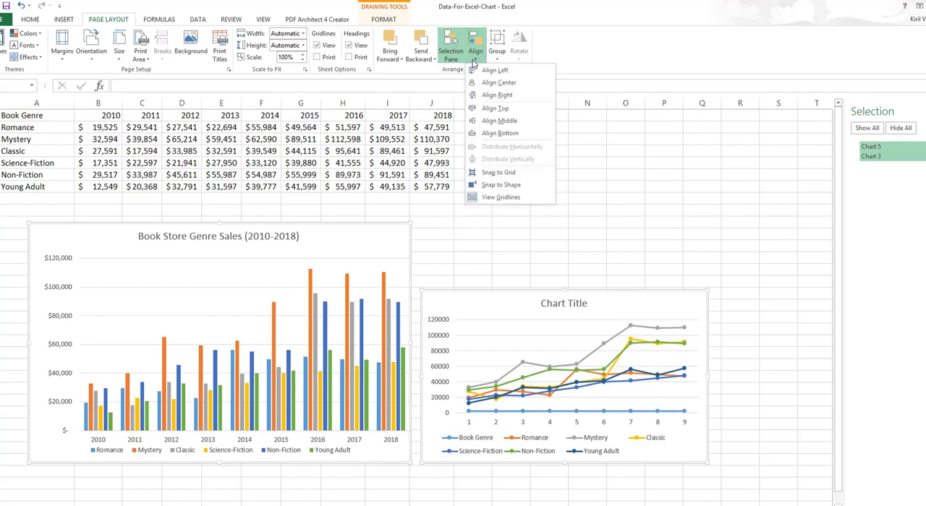
pyautogui.click(588, 200)
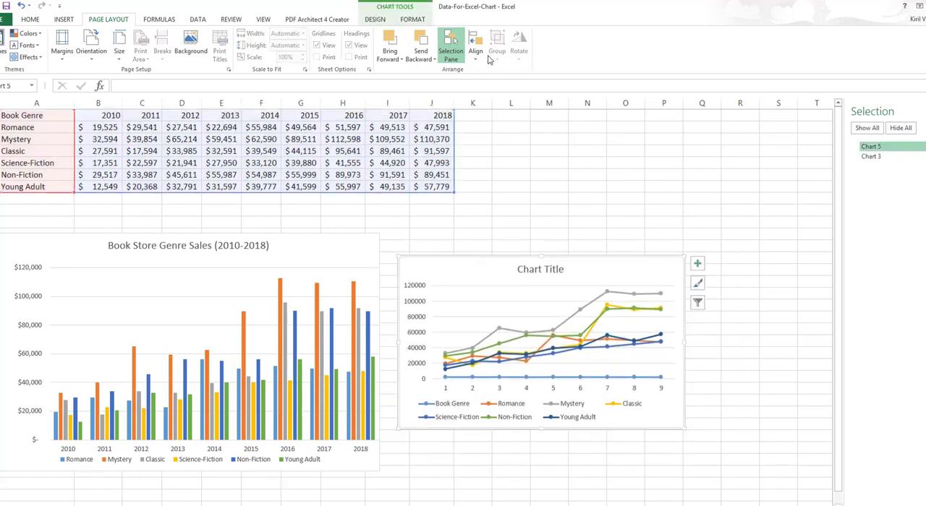
pyautogui.moveTo(473, 274)
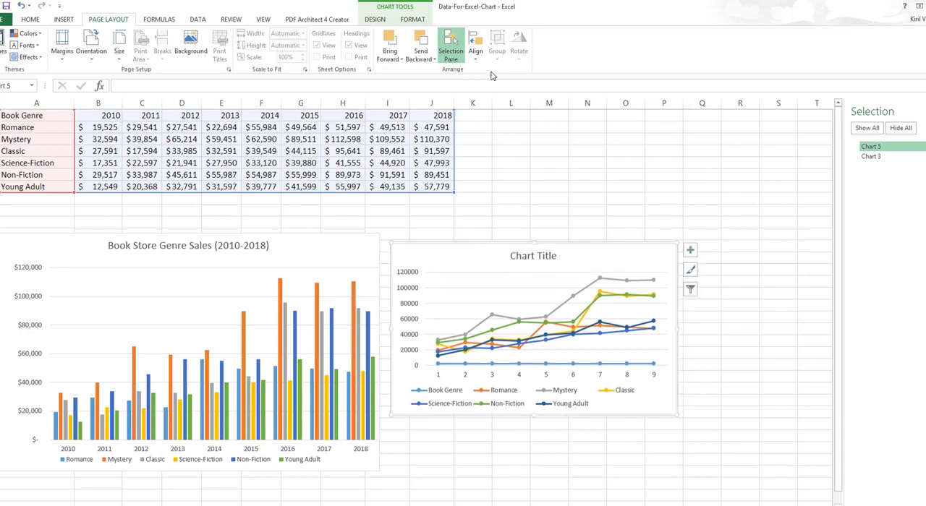
# Enable Snap to Shape and drag the line chart level with the bar chart's top.
pyautogui.click(471, 43)
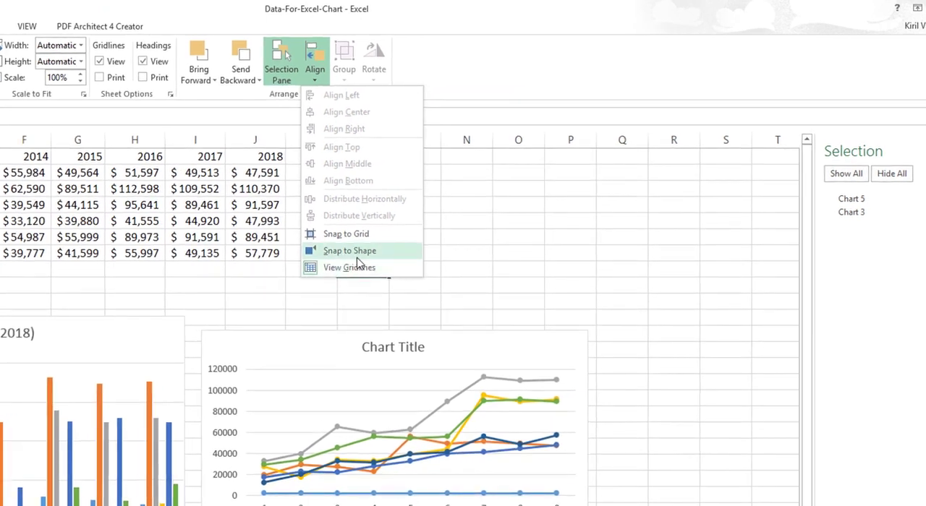
pyautogui.moveTo(354, 268)
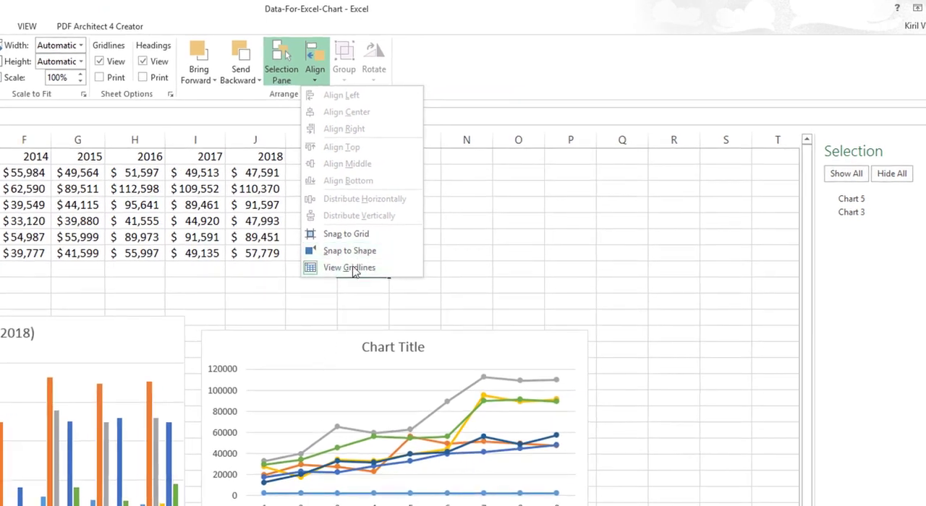
pyautogui.click(348, 267)
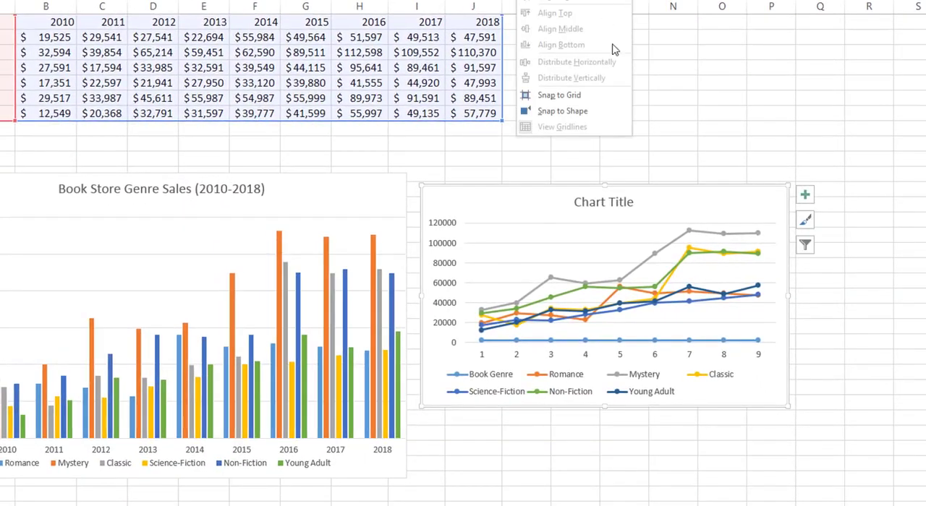
pyautogui.click(567, 118)
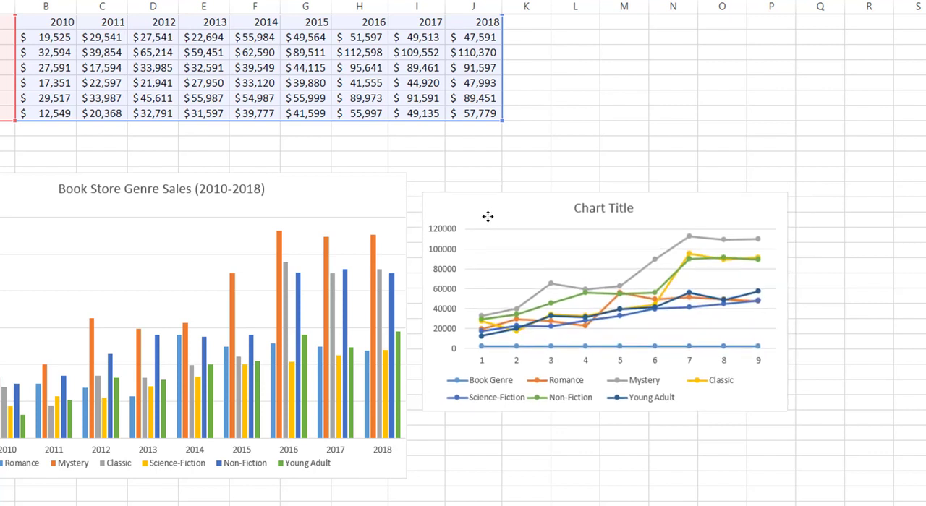
pyautogui.moveTo(487, 216); pyautogui.dragTo(479, 200)
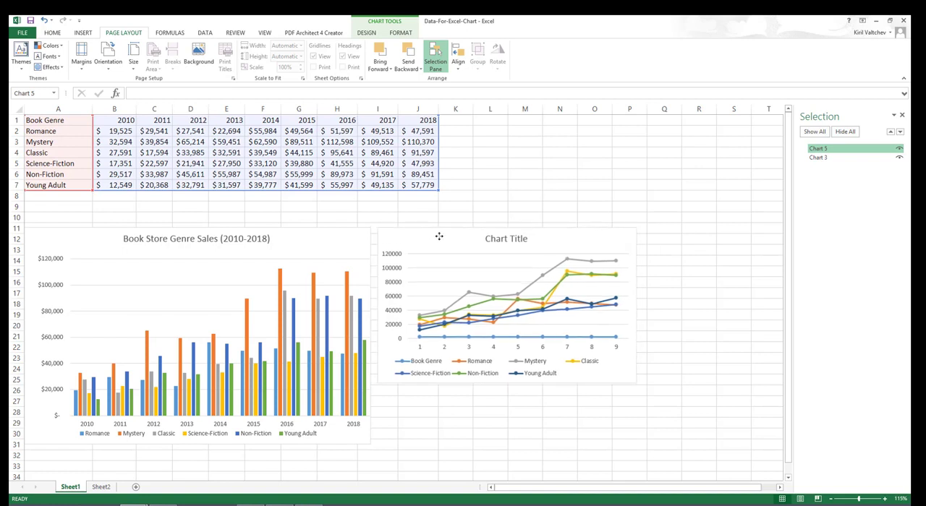
pyautogui.click(506, 304)
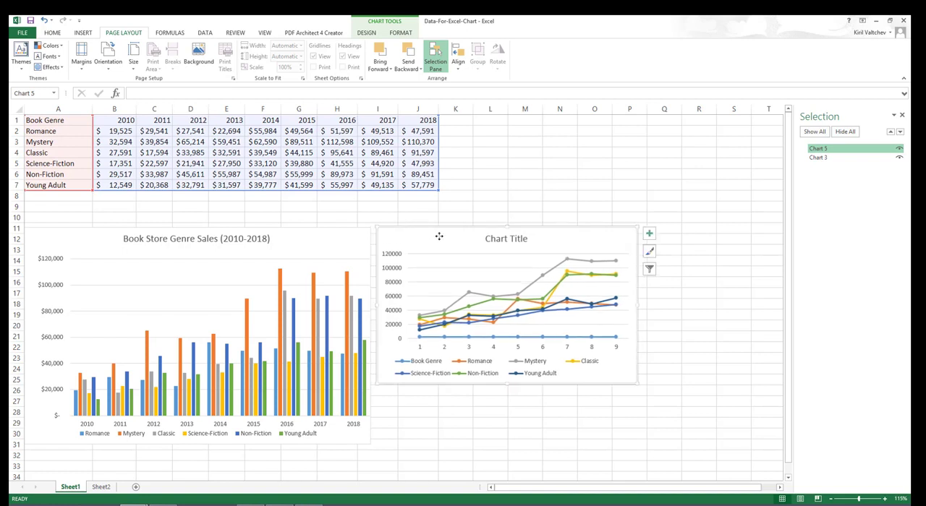